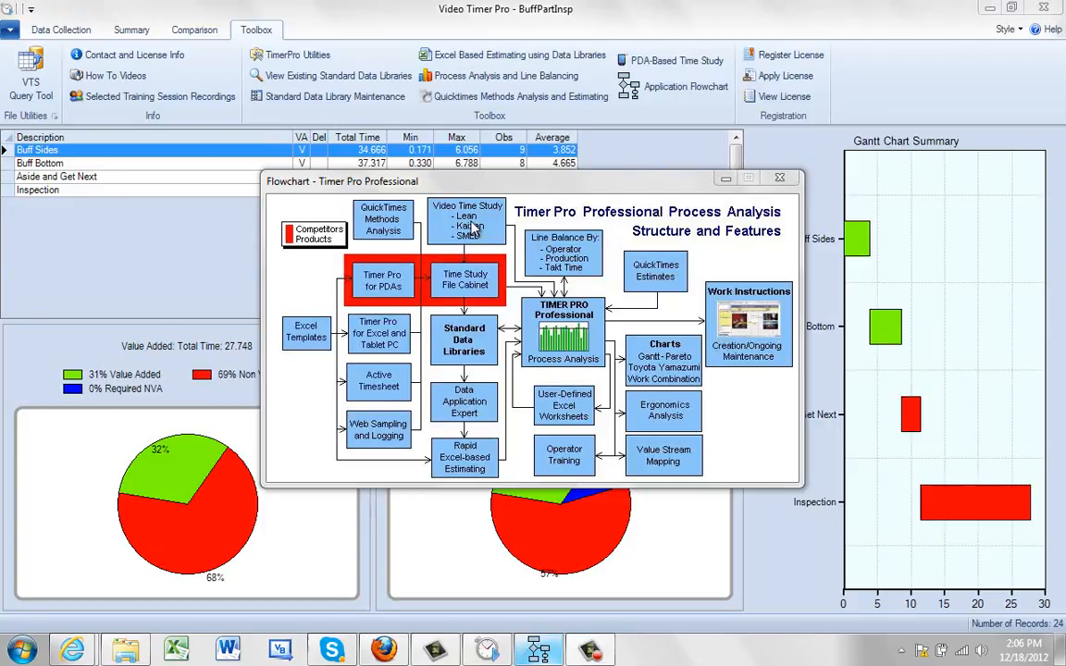
mouse_move(503, 220)
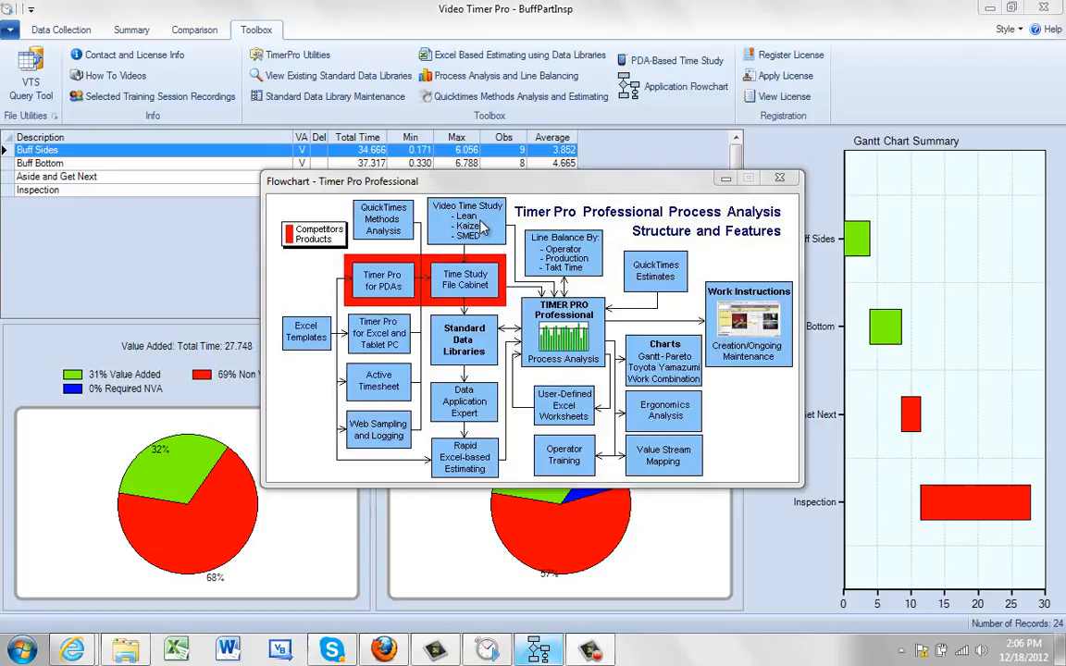
mouse_move(478, 287)
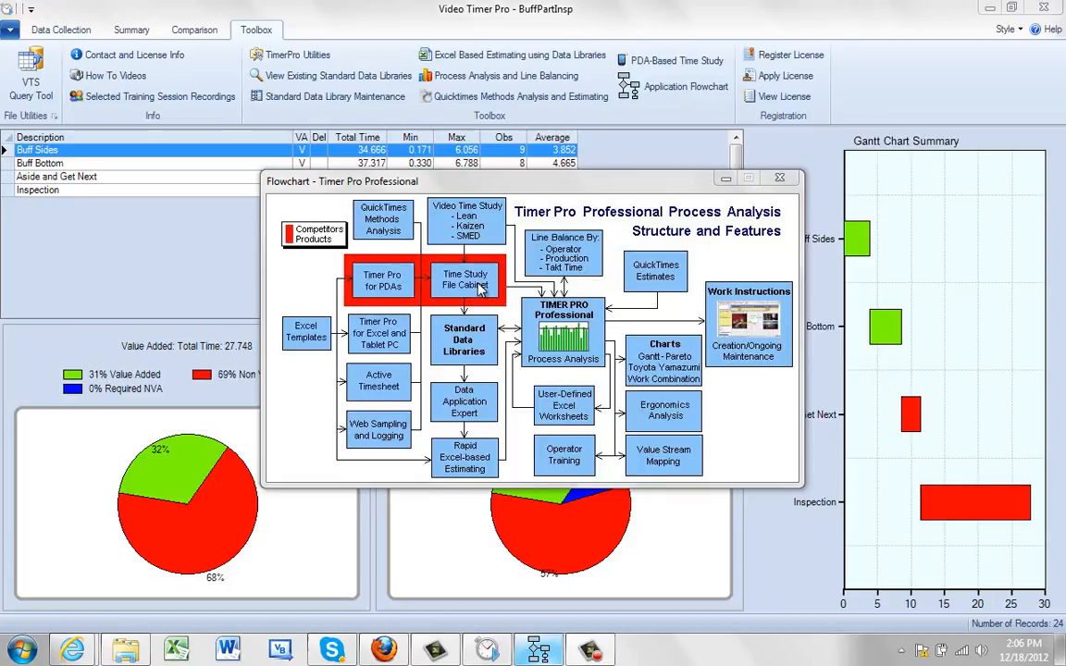
mouse_move(398, 277)
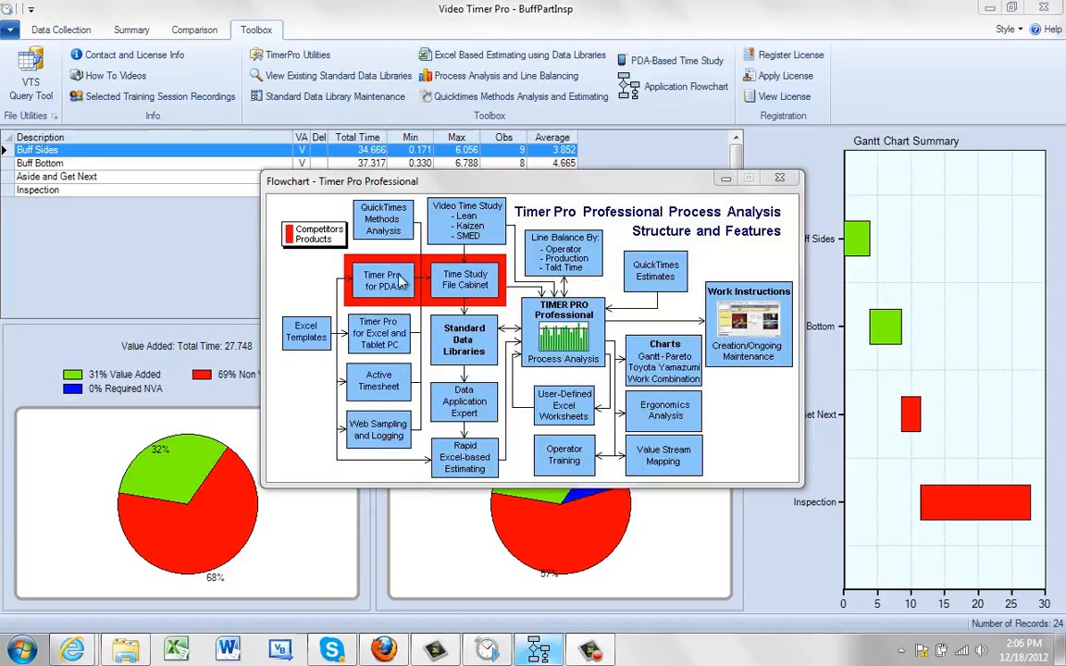
mouse_move(433, 292)
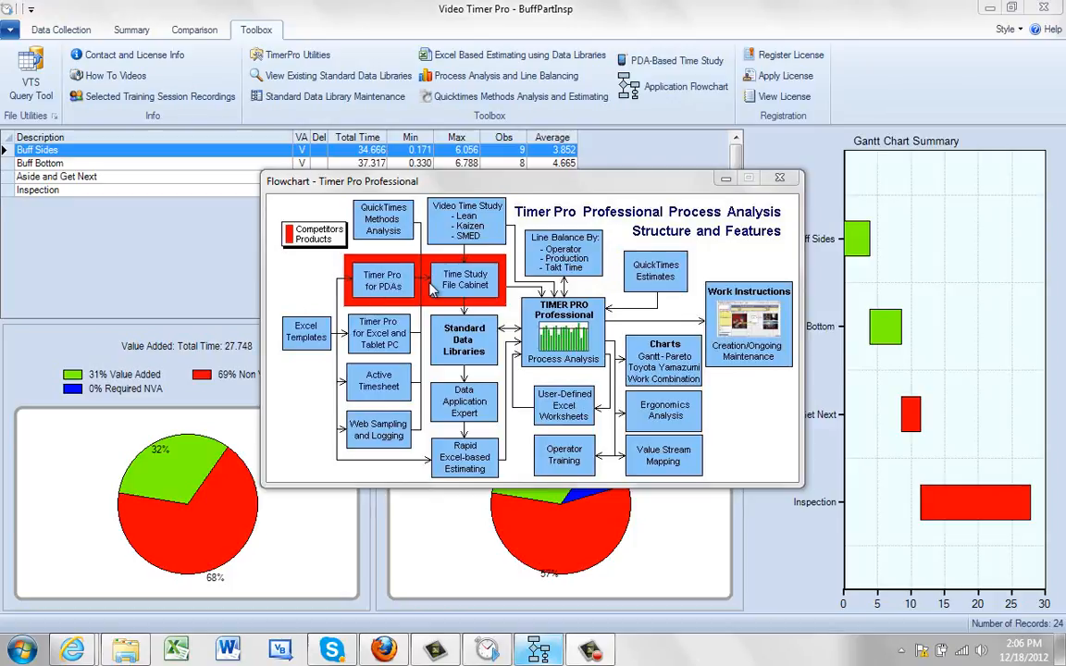
mouse_move(461, 289)
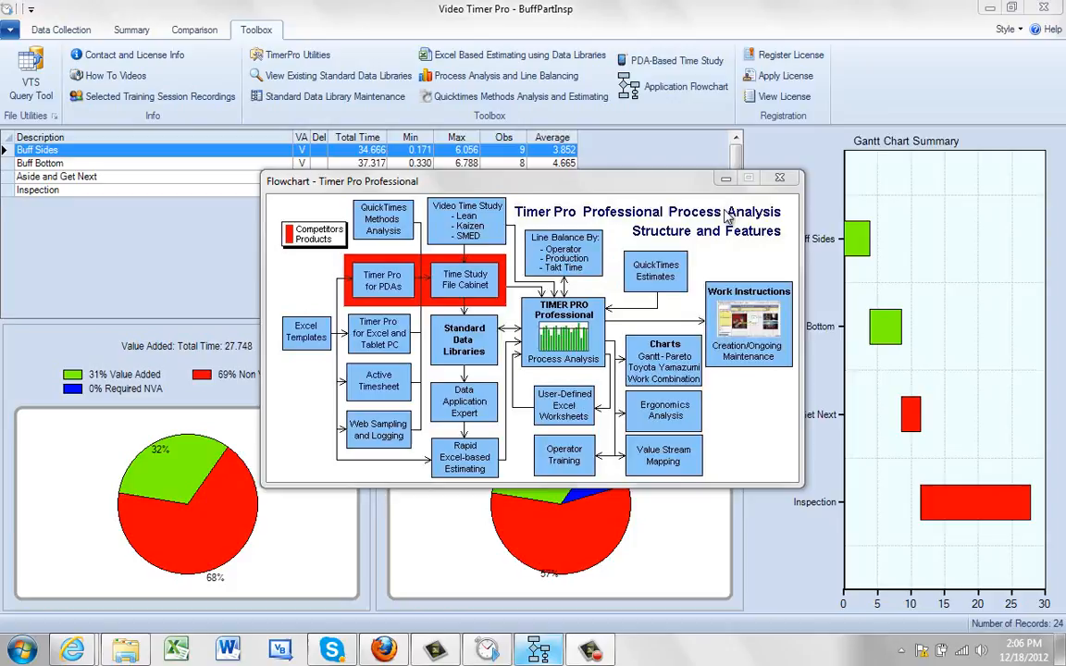
Close the process analysis flowchart of the Buff Part Inspection study
click(779, 177)
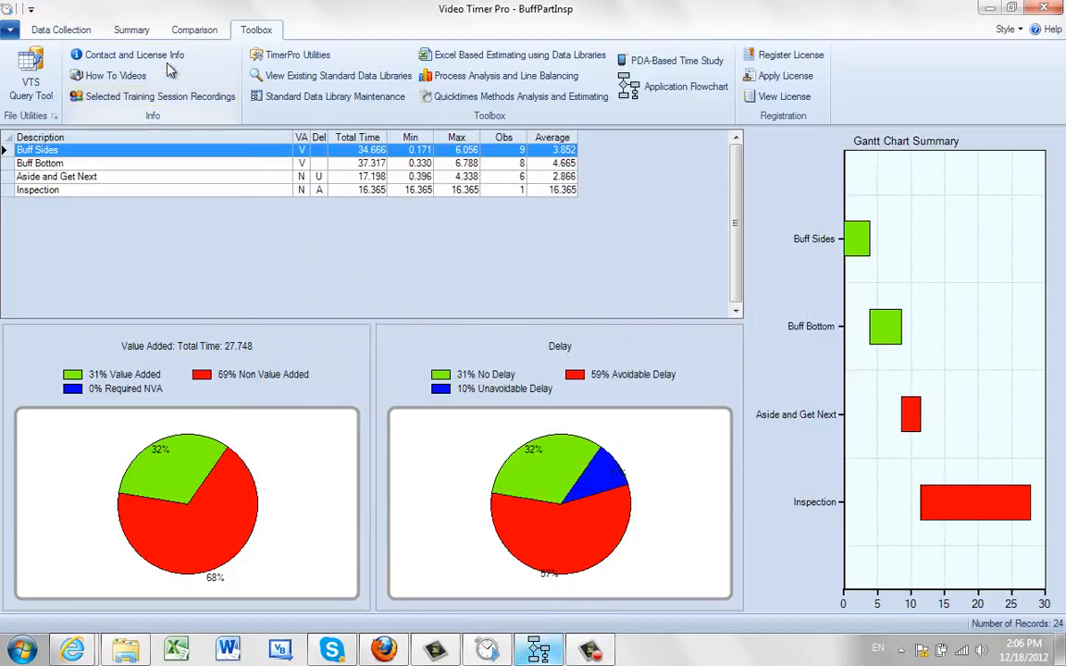
Send the study data to Excel, opening Reporting.xlsm on the Reporting_Raw sheet
click(131, 29)
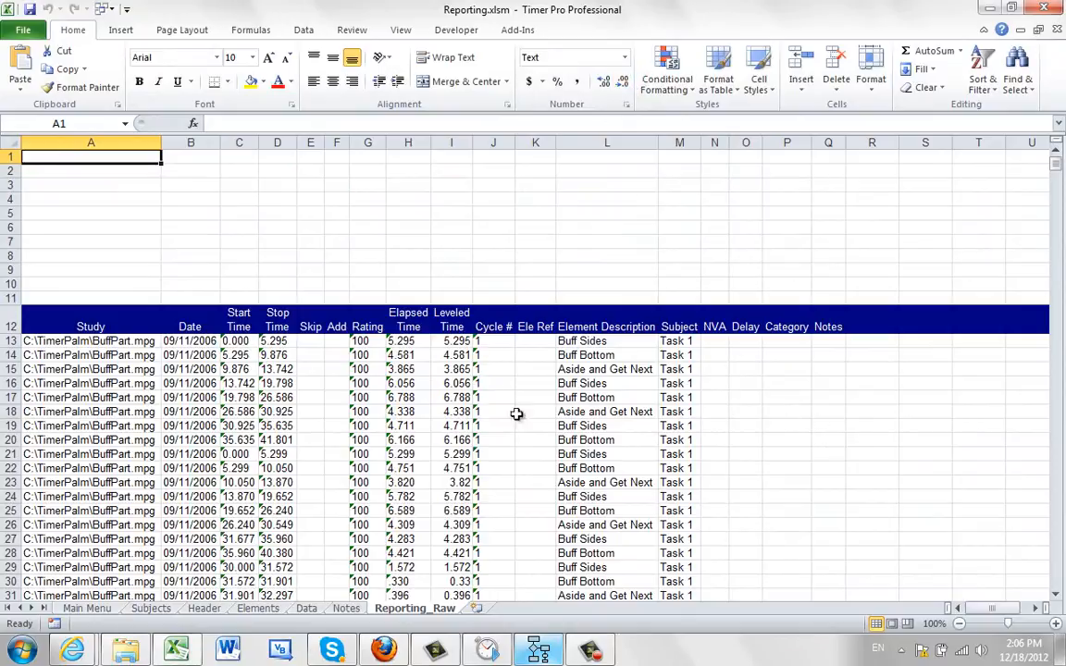
mouse_move(680, 366)
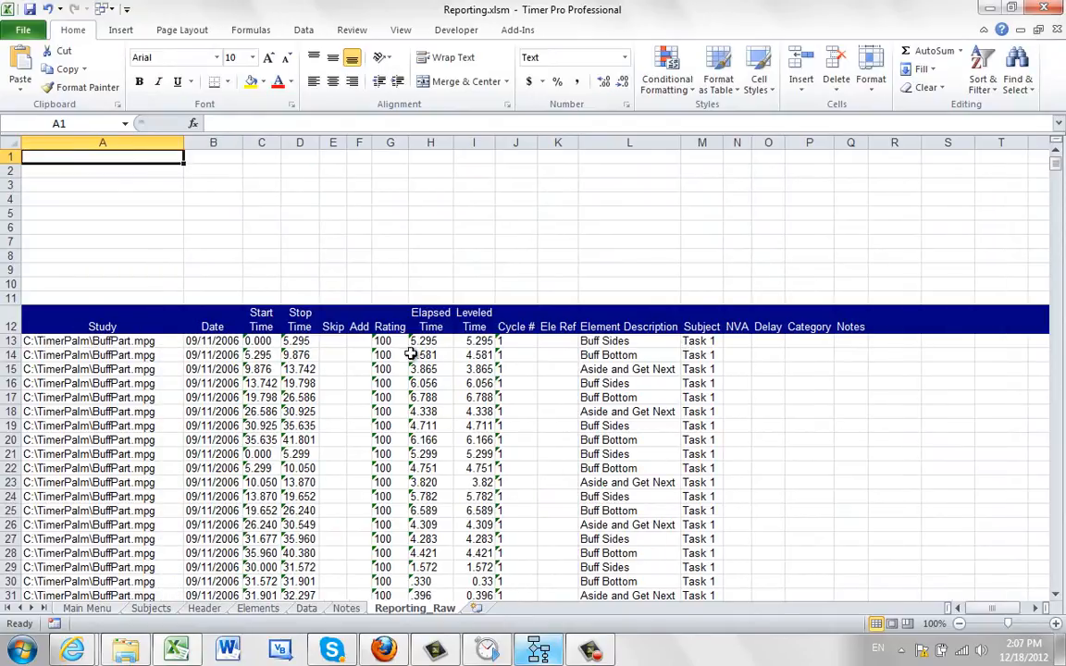
Review the elapsed times in H13:H26, then go to the Main Menu sheet
drag(429, 340, 430, 426)
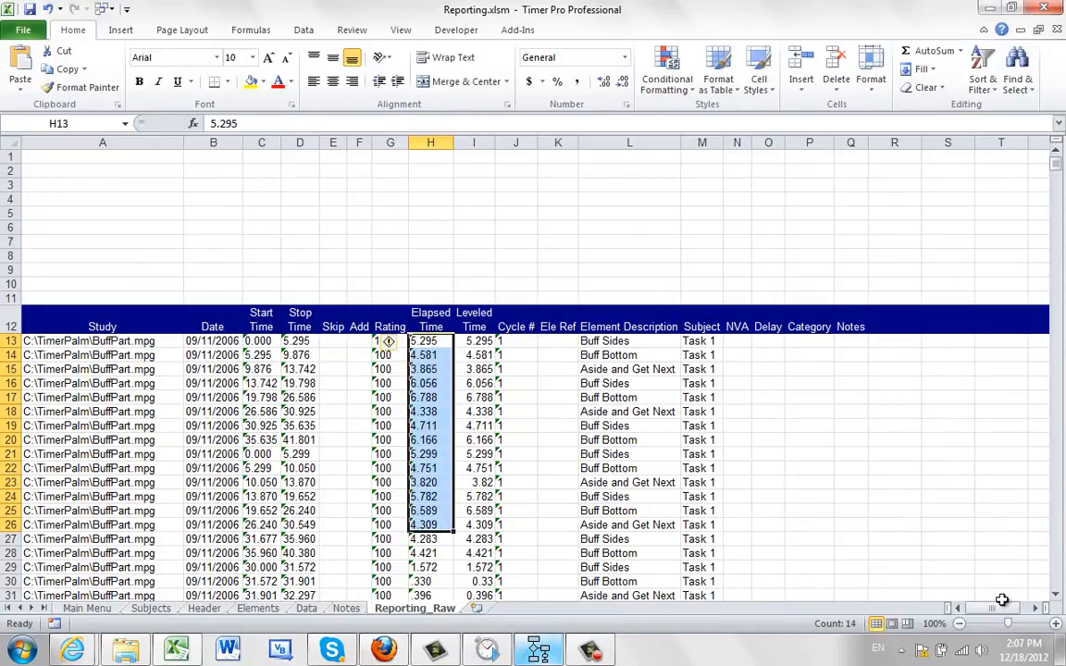
scroll(down, 3)
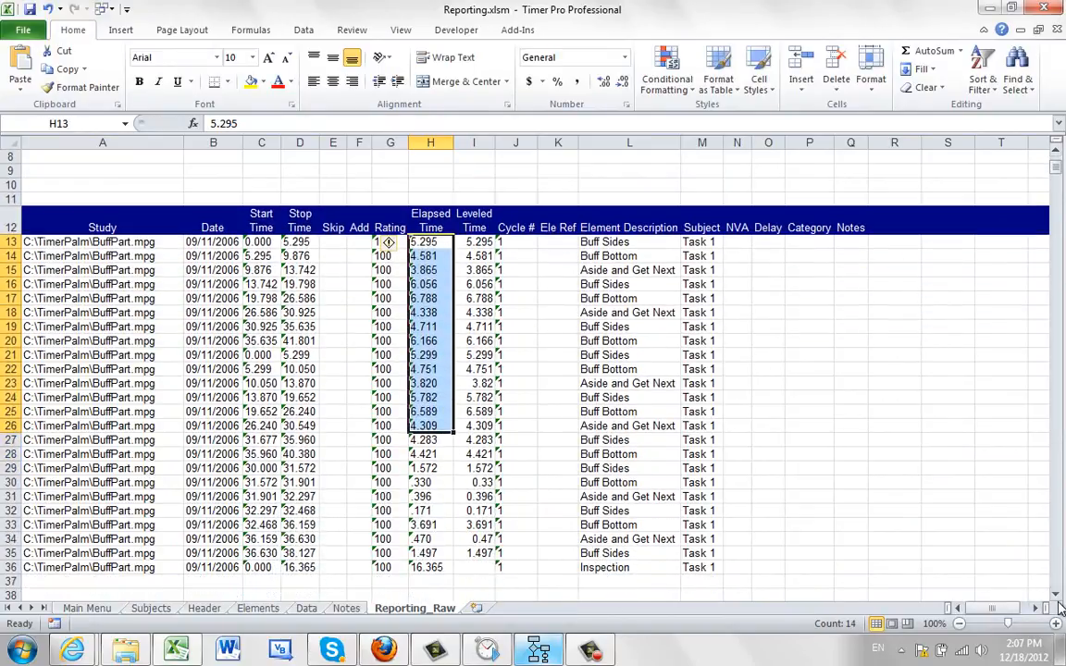
click(88, 607)
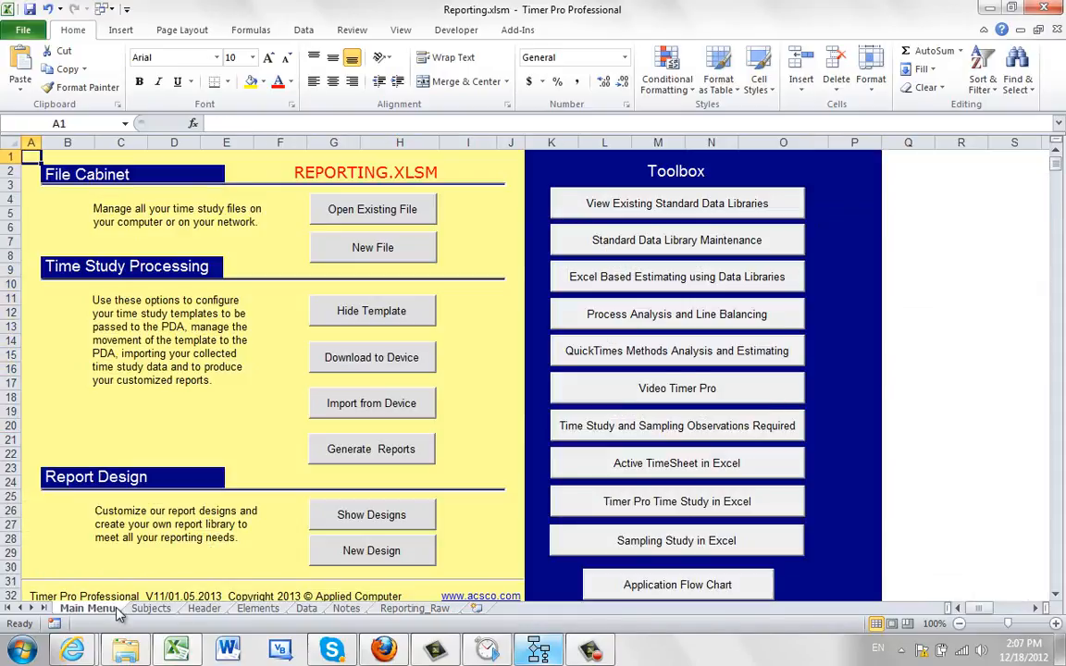
Start Generate Reports and choose Reporting_Raw as the data to report
click(372, 450)
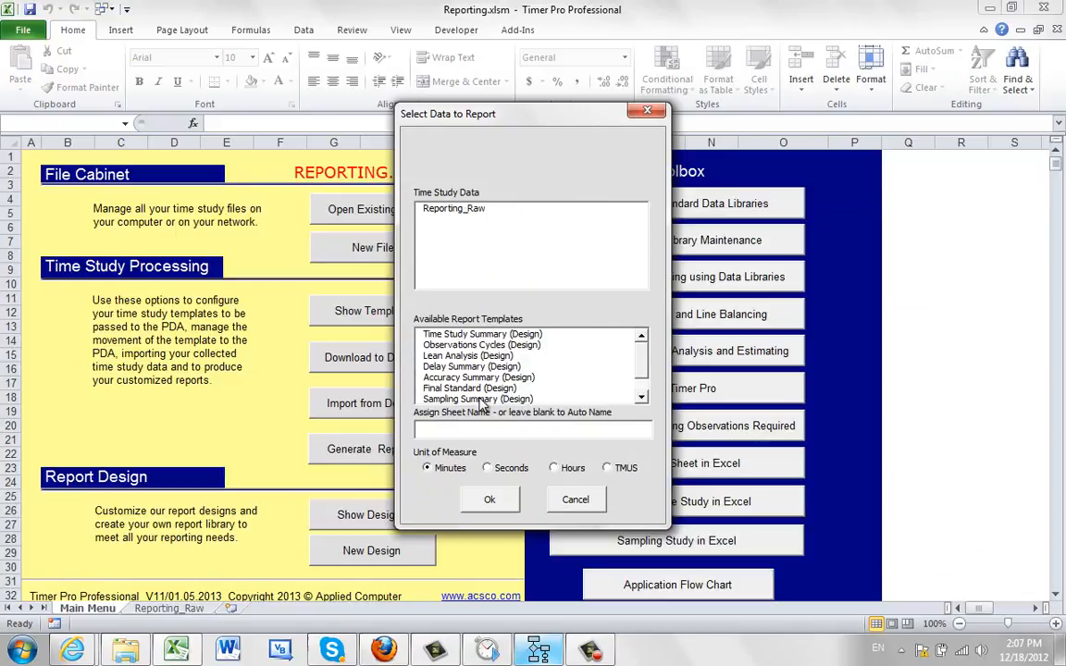
mouse_move(455, 212)
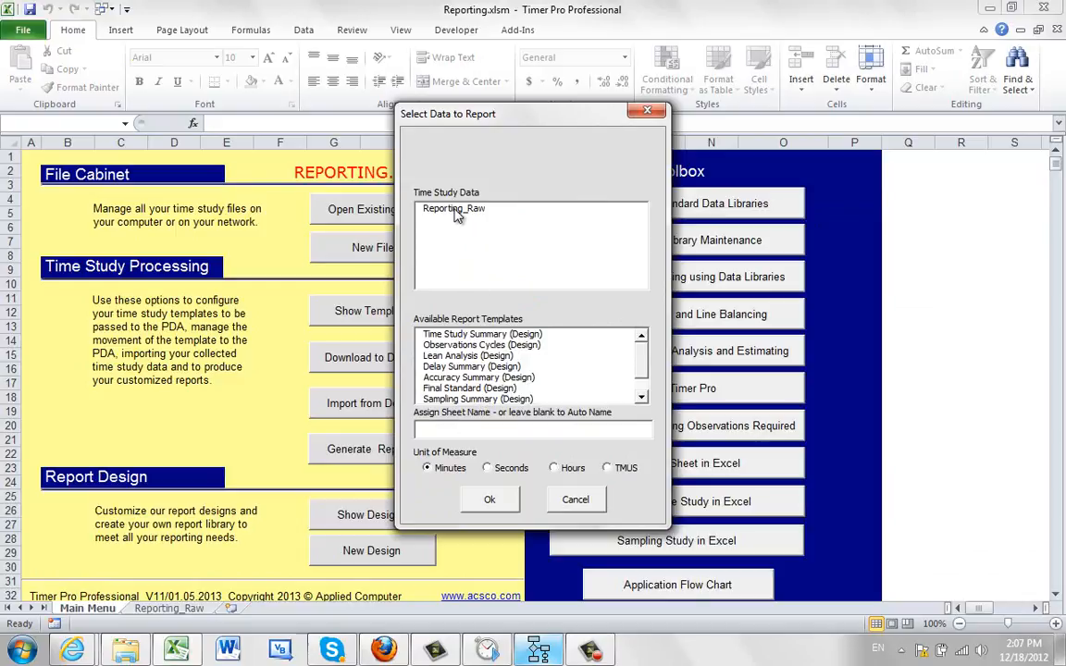
click(452, 207)
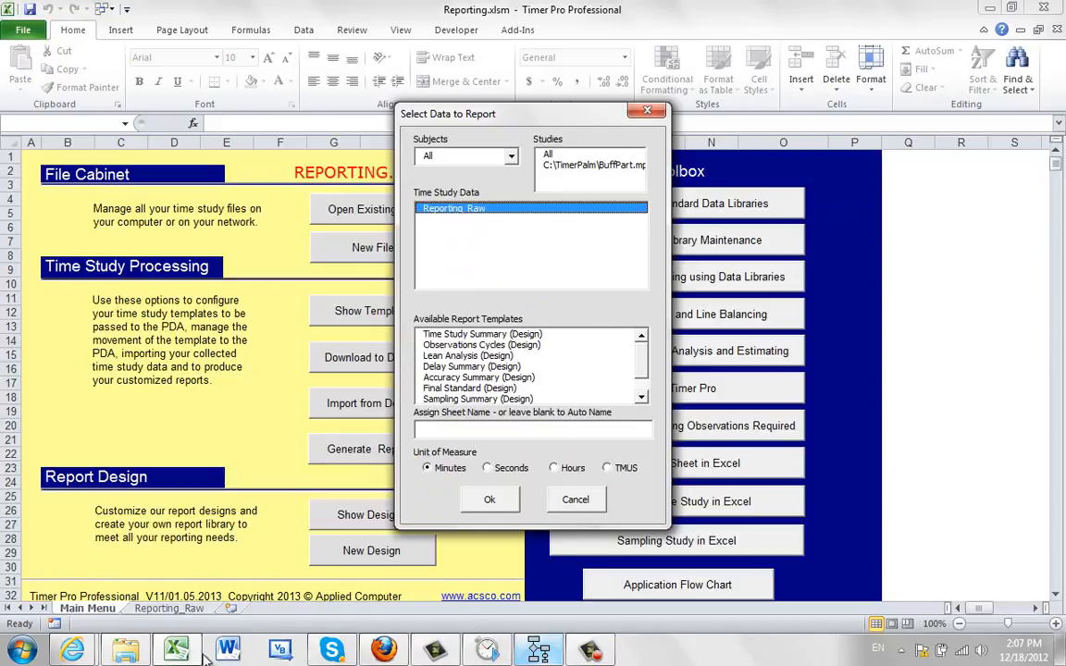
mouse_move(219, 648)
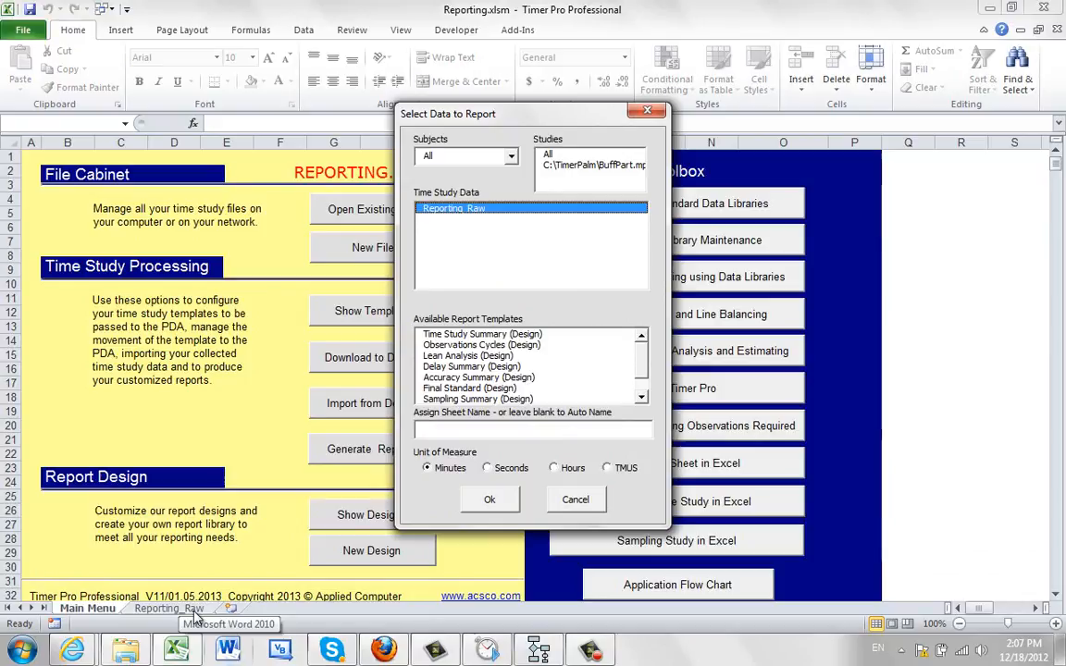
mouse_move(616, 320)
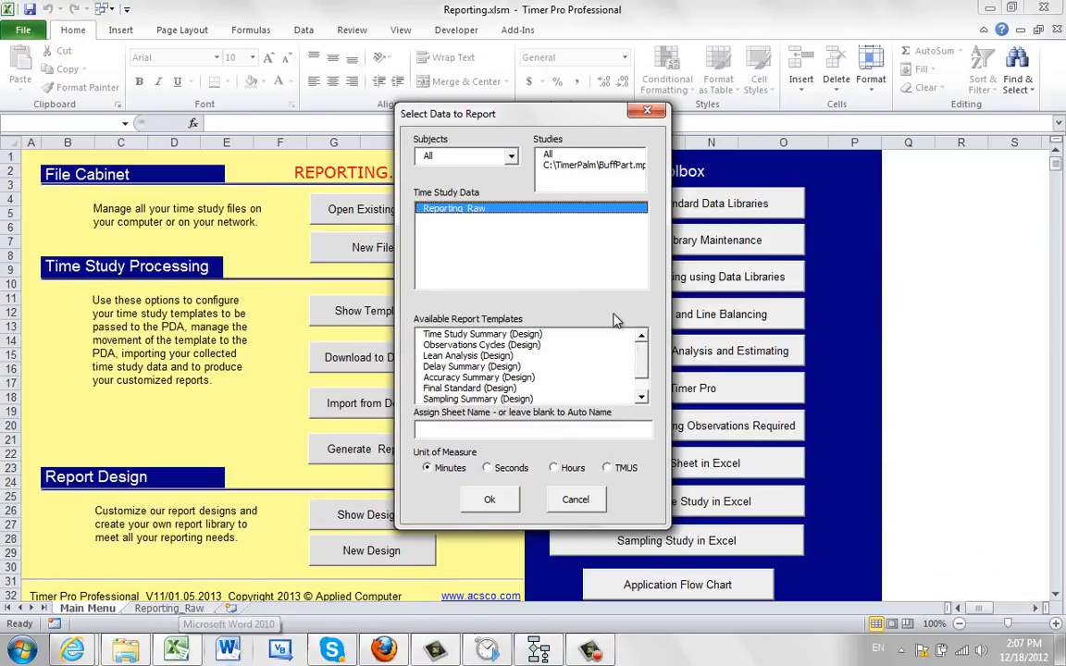
mouse_move(477, 341)
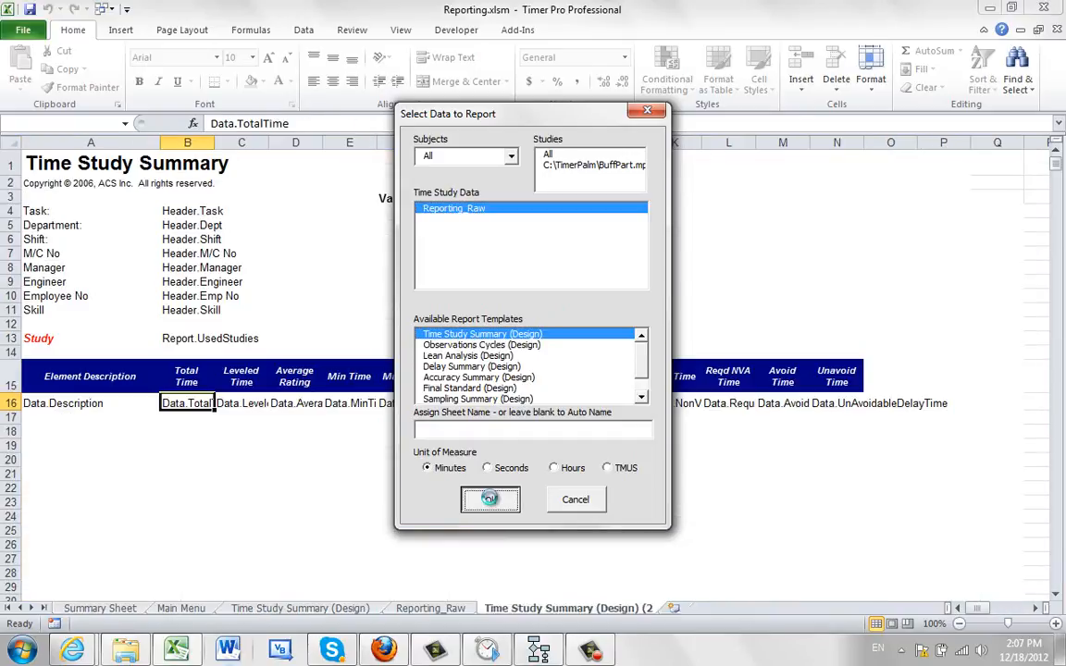
Confirm the Time Study Summary report onto Report 1 and check the workbook's file info
click(489, 500)
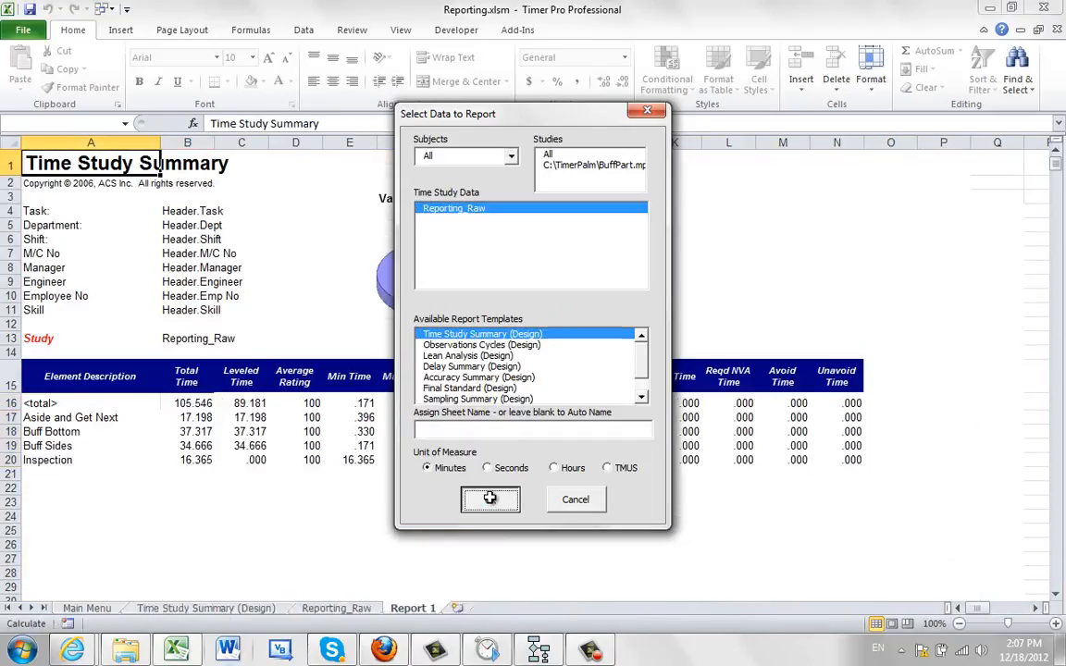
click(488, 500)
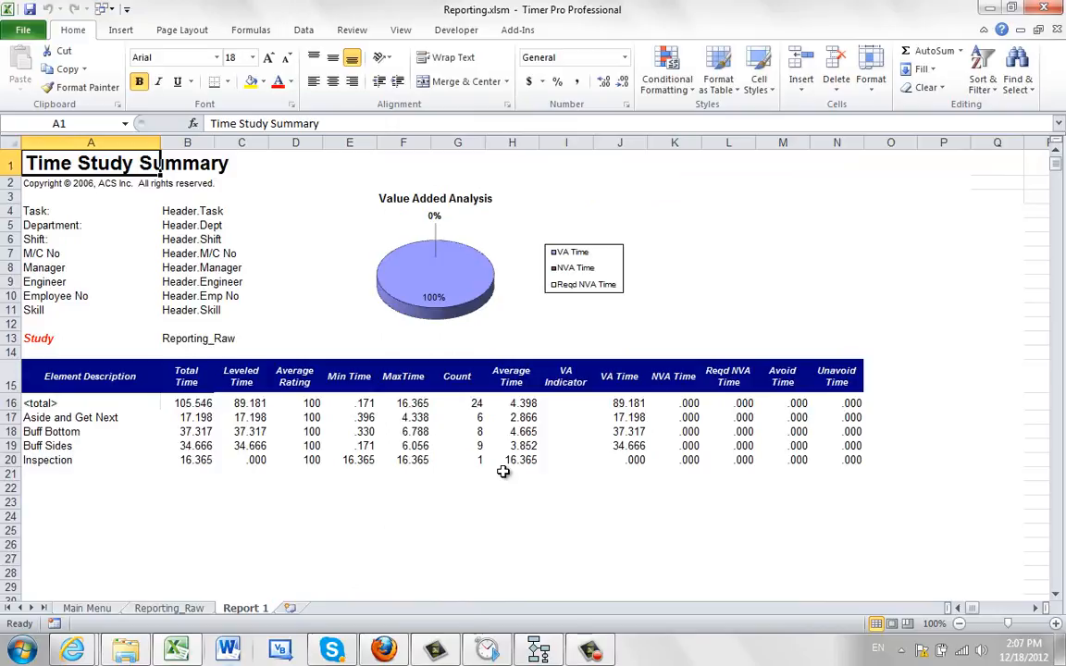
mouse_move(215, 218)
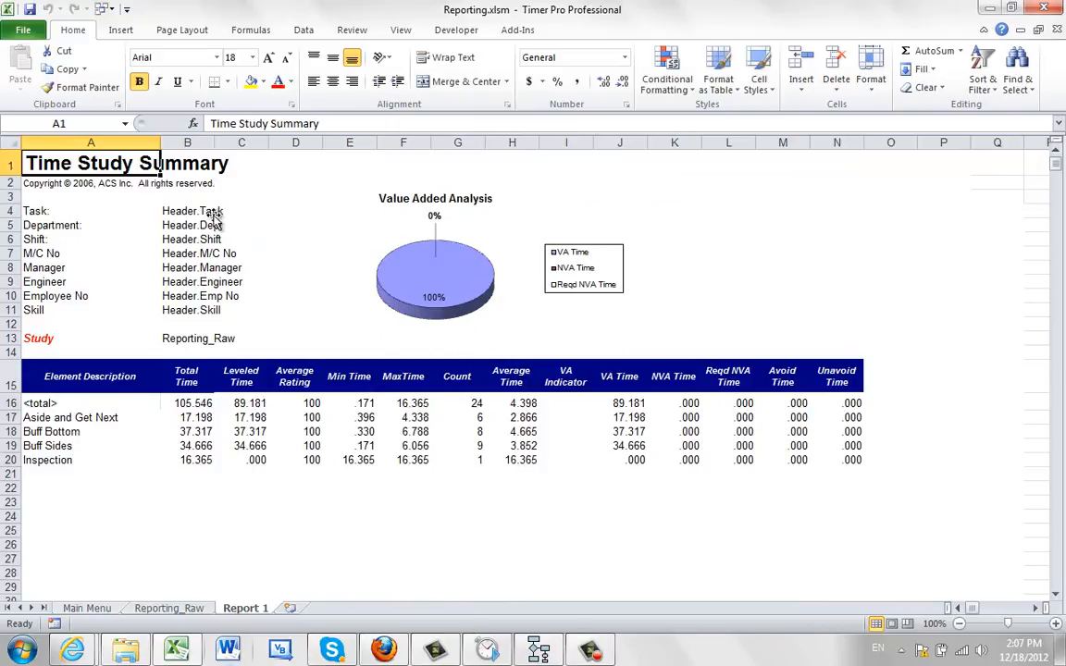
click(23, 21)
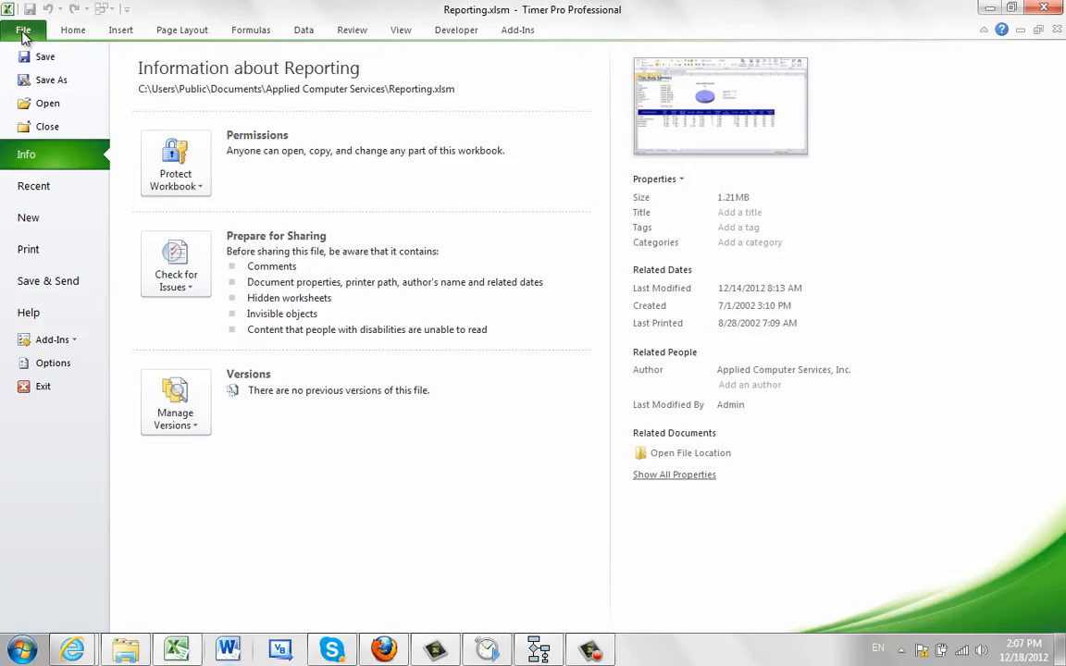
click(20, 18)
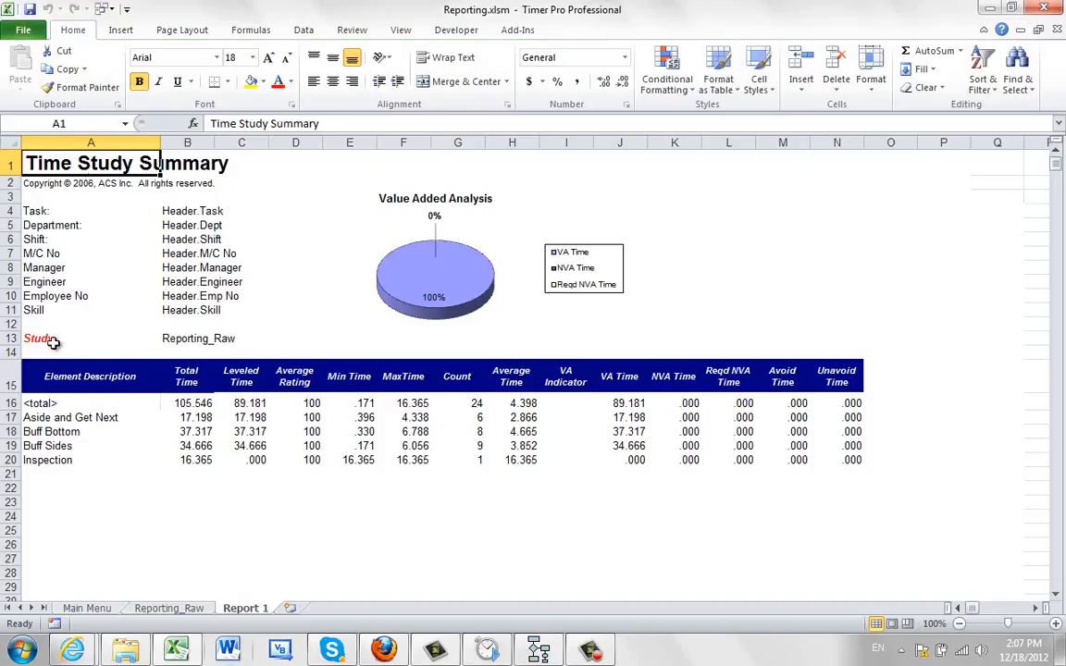
From the Main Menu, start Generate Reports and pick the Observation Cycle Summary template
click(67, 607)
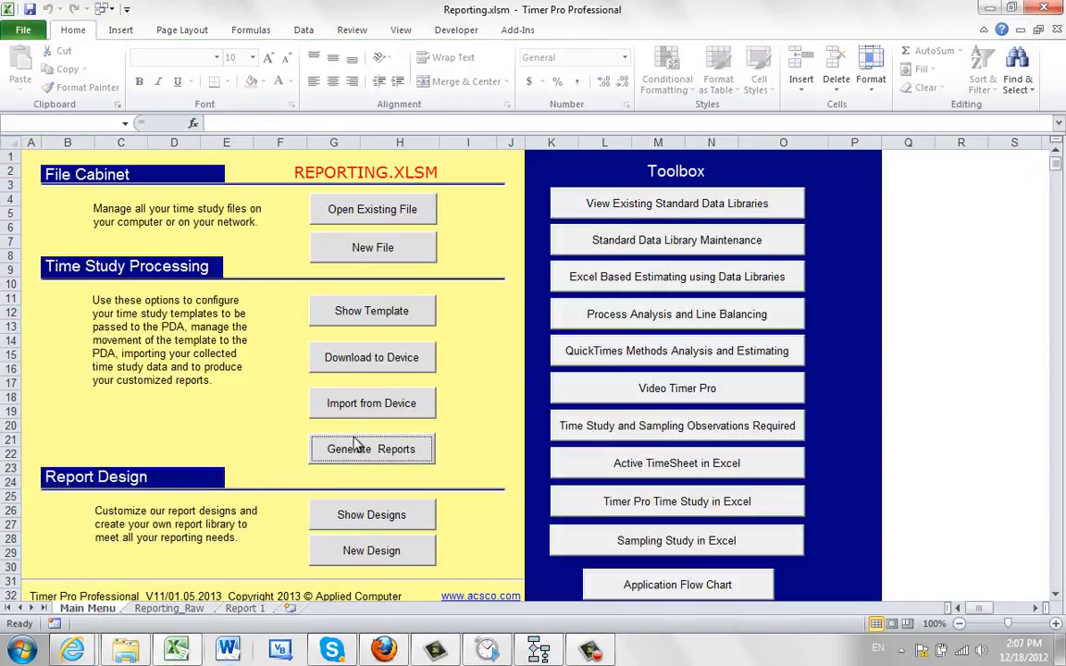
click(372, 450)
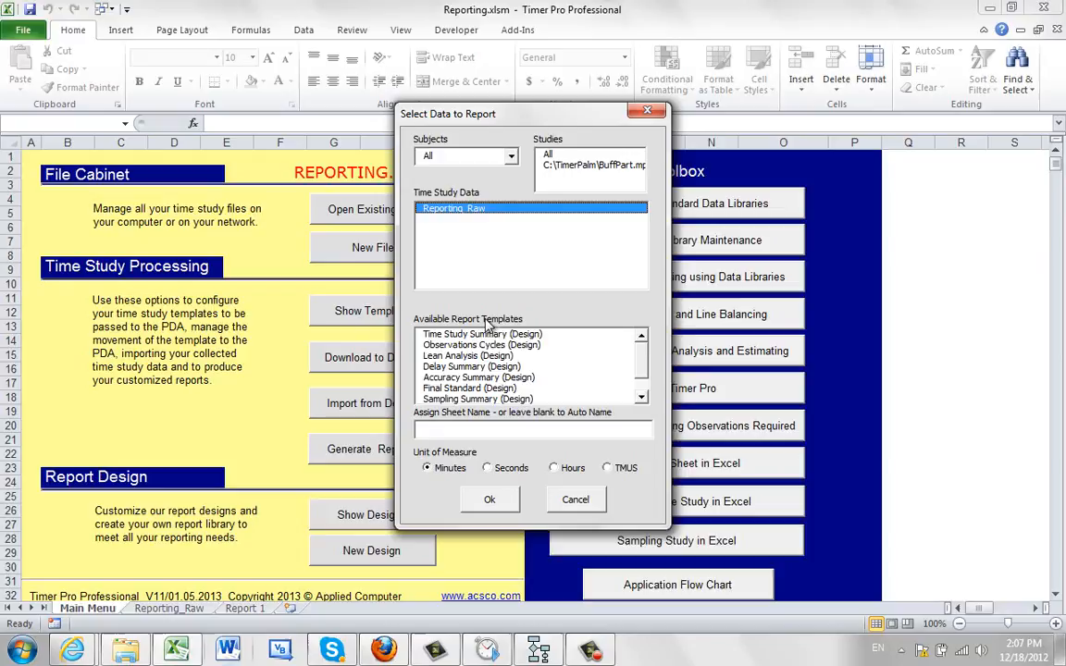
click(481, 344)
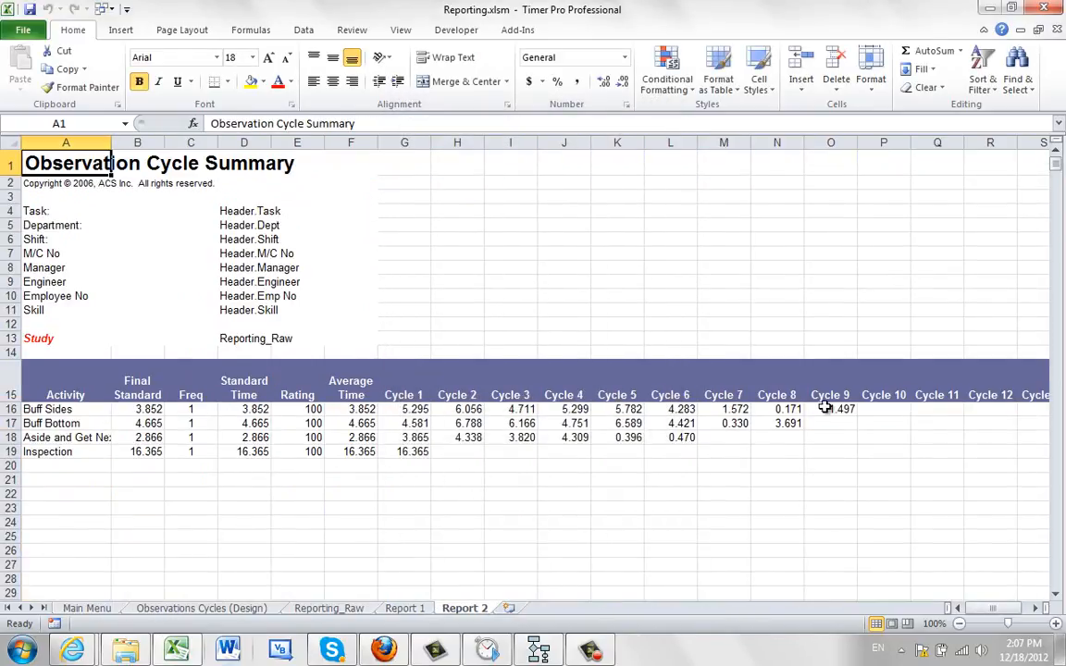
mouse_move(348, 378)
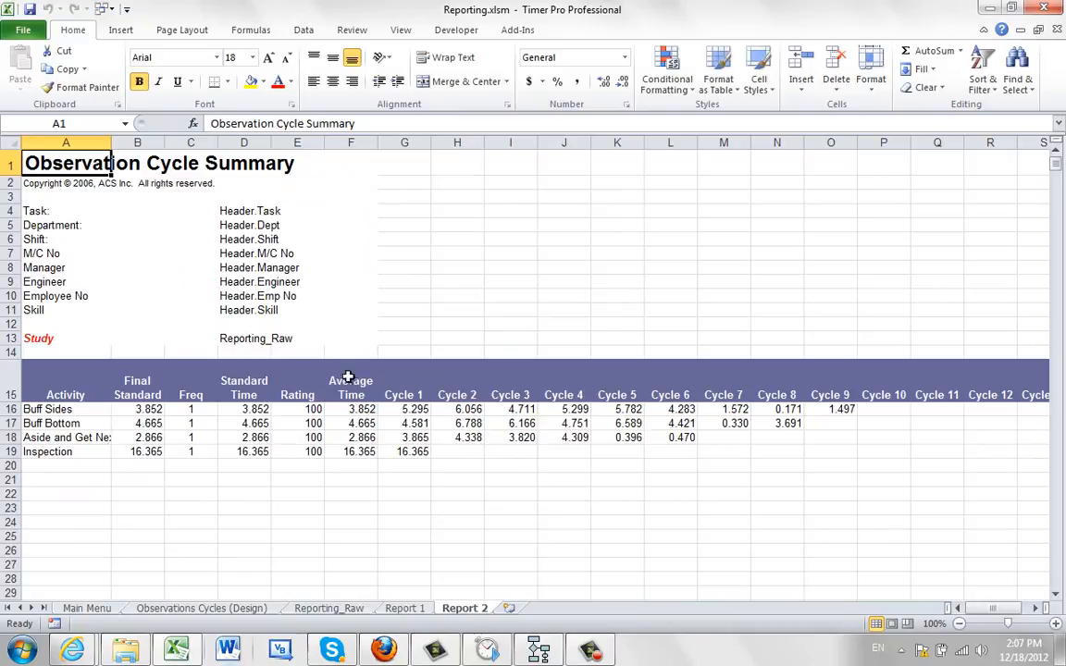
View the workbook's file information, then return to the sheets
click(28, 30)
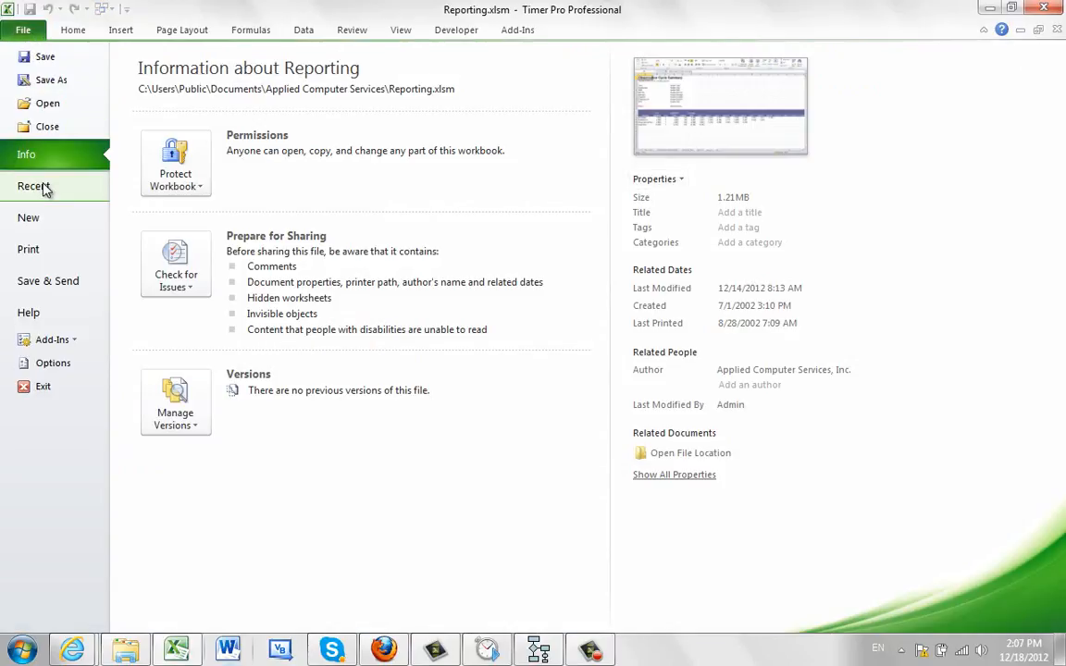
mouse_move(82, 31)
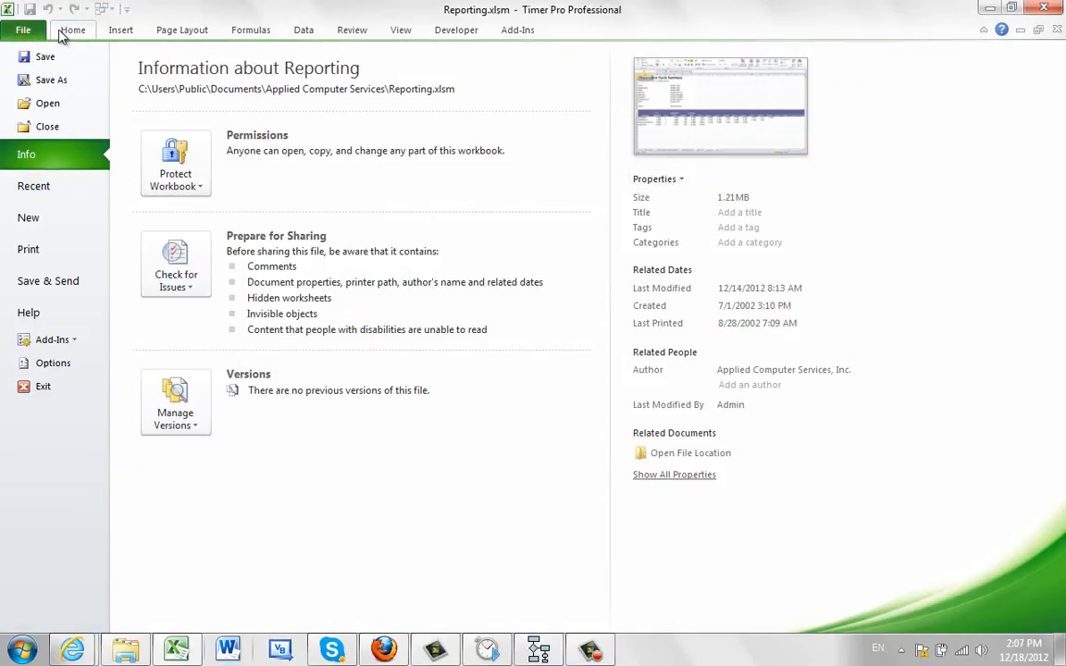
click(72, 29)
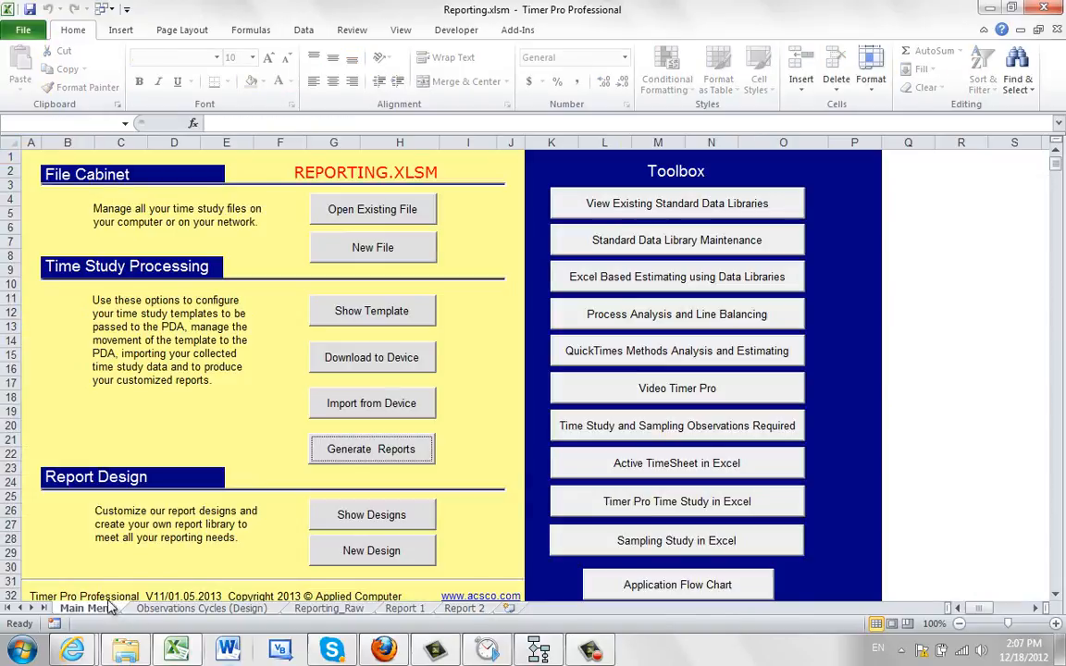
Generate a Time Study Final Standard report from Reporting_Raw onto Report 3 and return to Main Menu
click(370, 450)
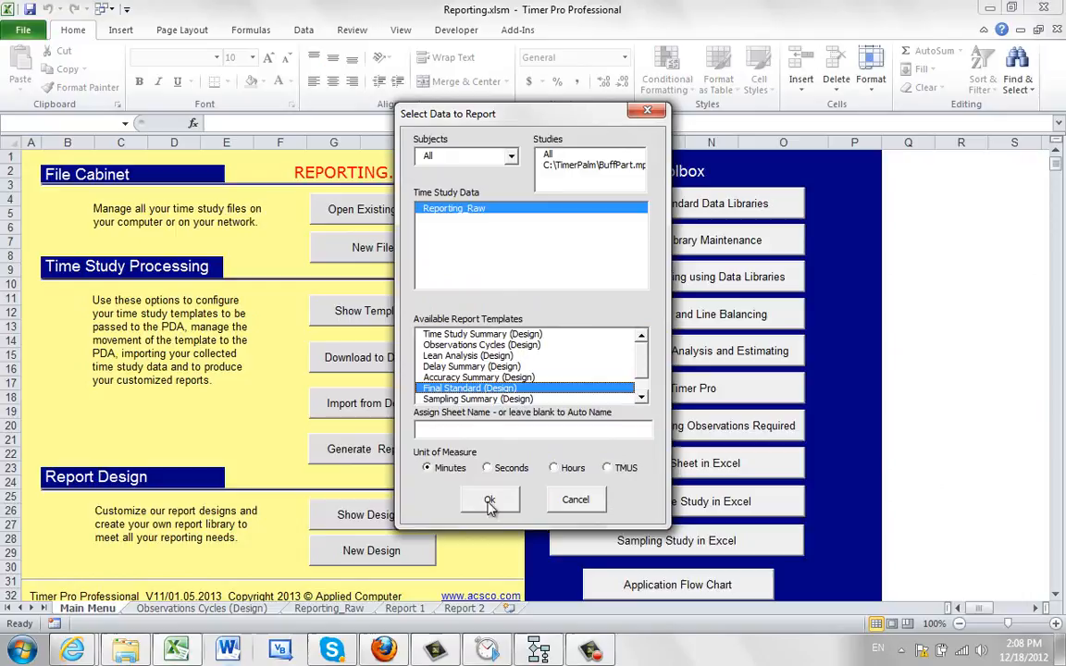
click(488, 499)
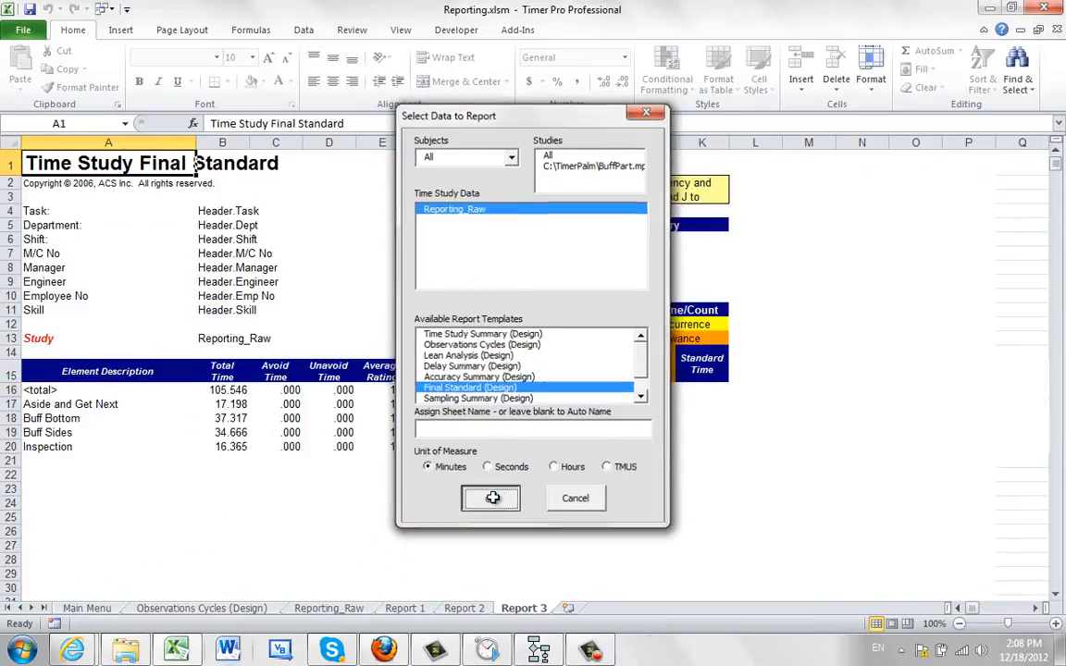
click(491, 498)
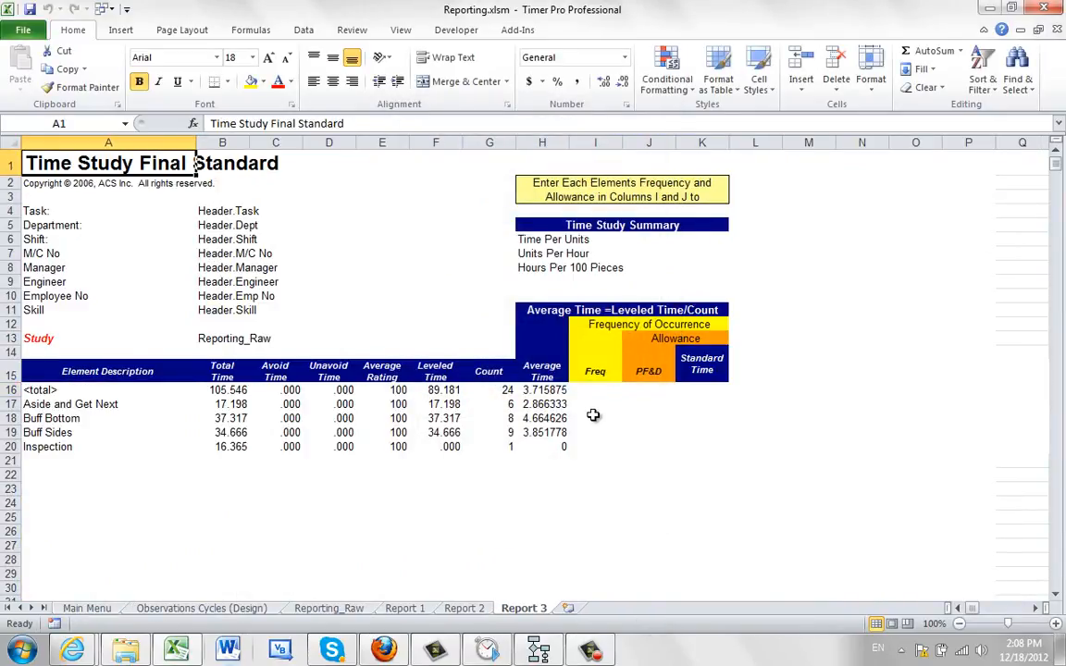
mouse_move(533, 436)
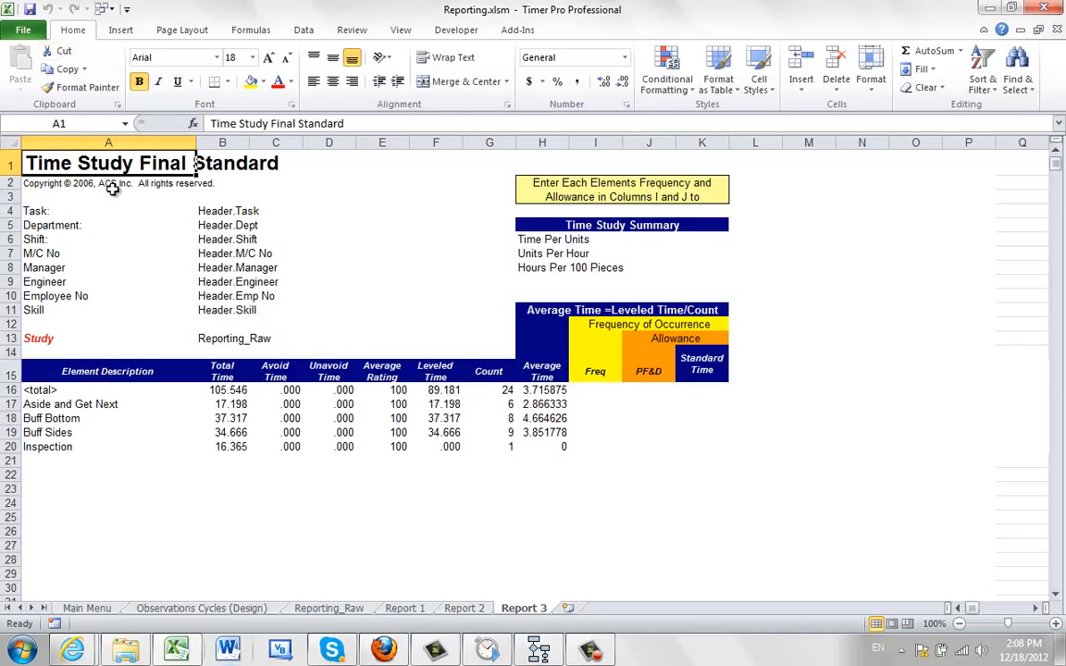
click(96, 600)
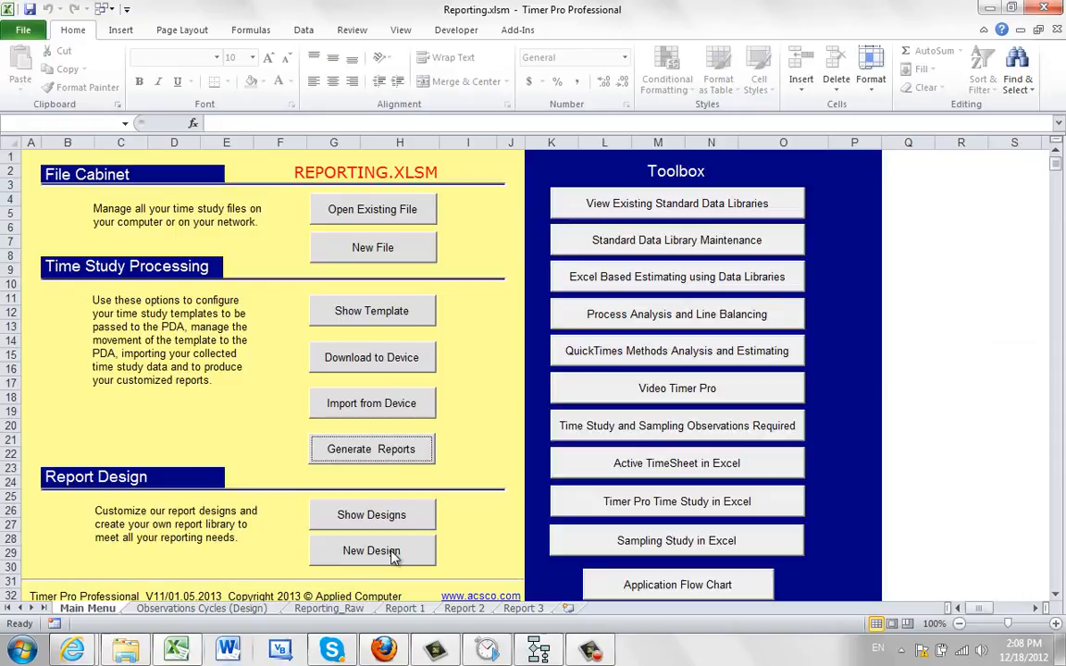
mouse_move(389, 559)
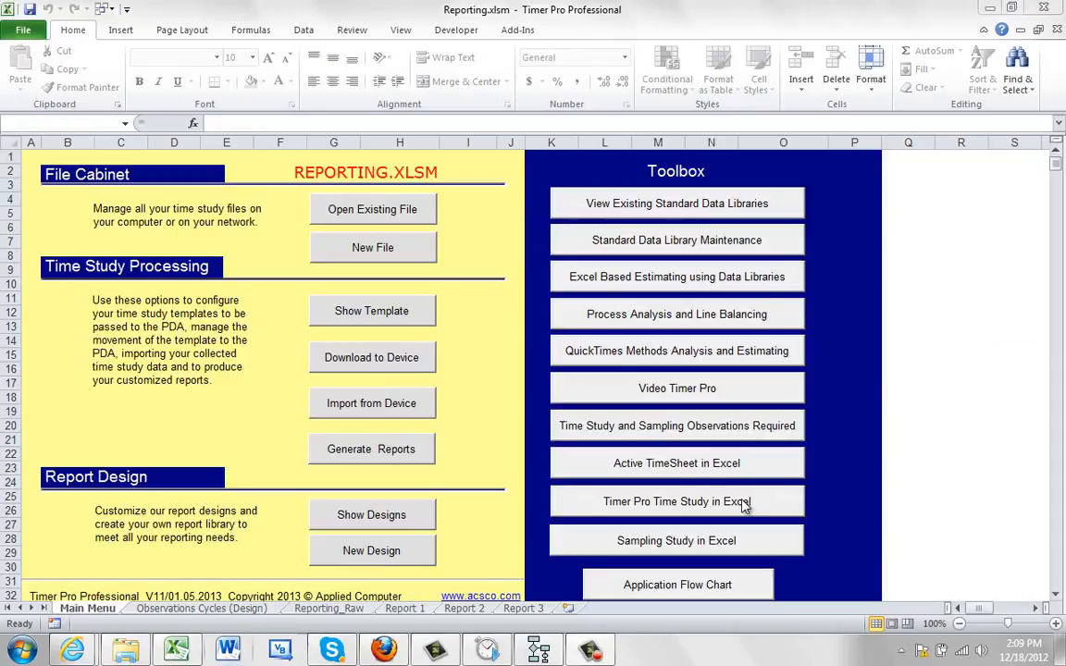
mouse_move(509, 308)
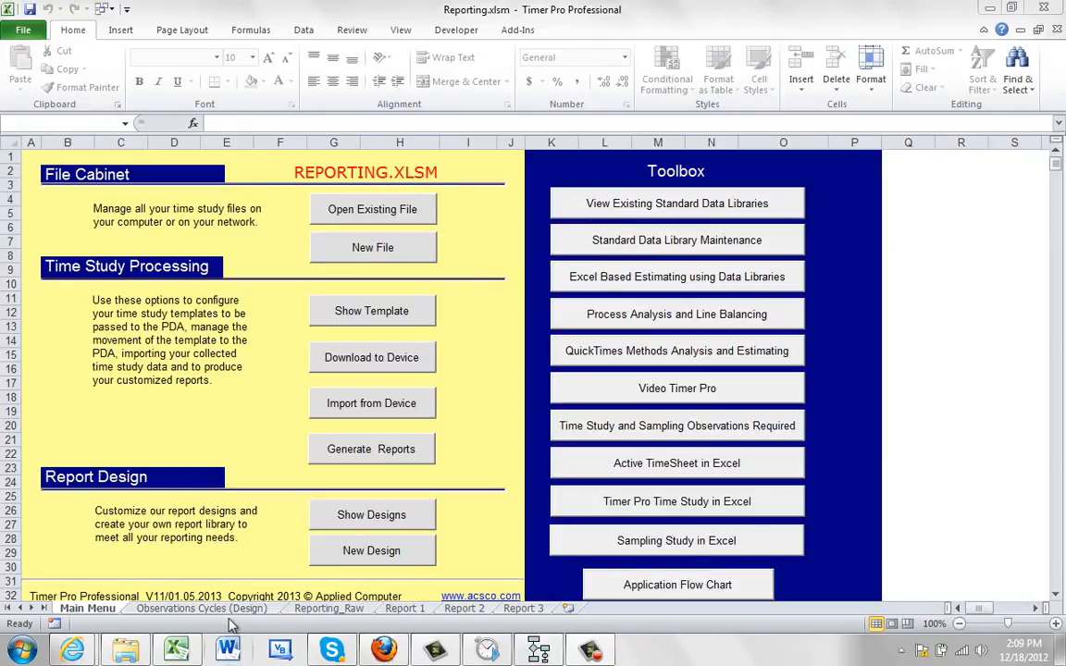
Switch to the Reporting_Raw sheet of recorded element times
click(326, 607)
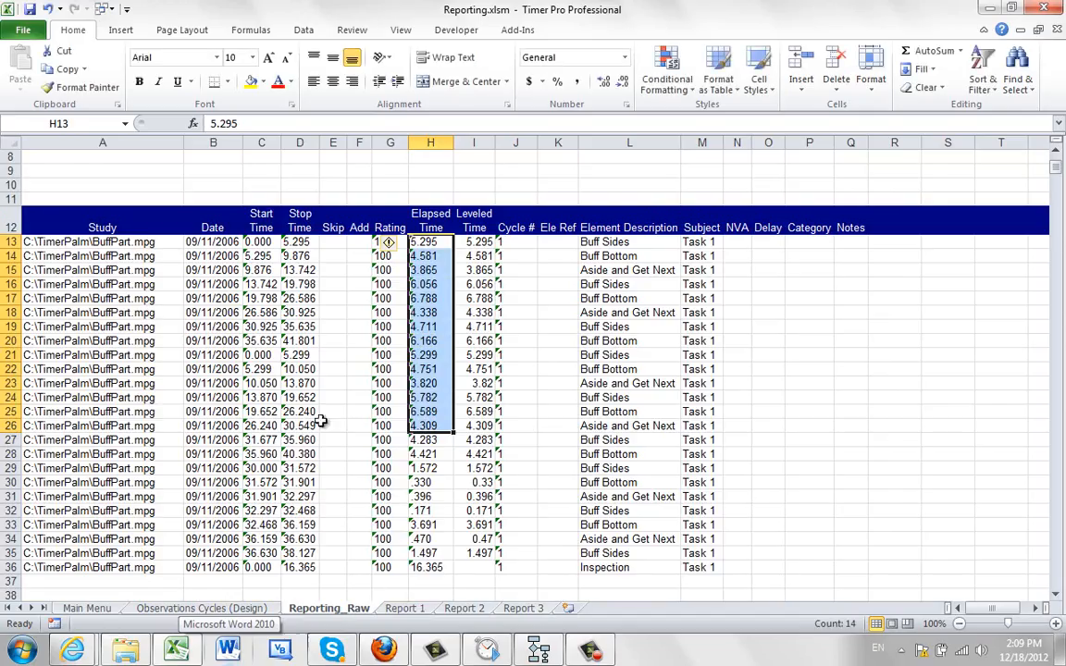
Return to the Main Menu sheet and bring up the Save As view for Reporting.xlsm
click(91, 602)
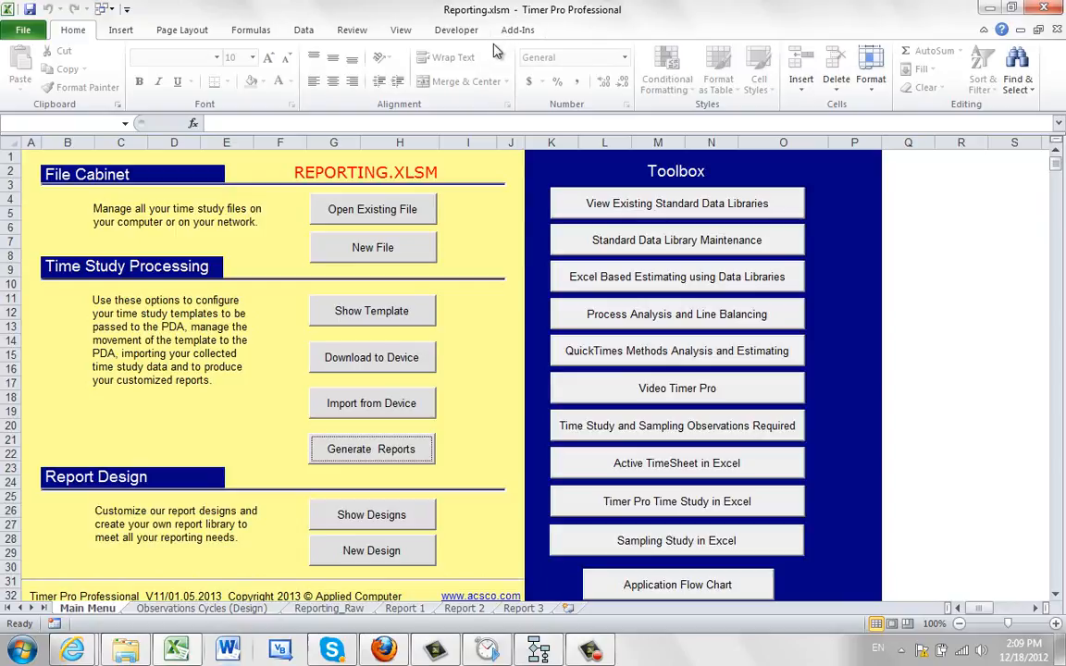
mouse_move(524, 30)
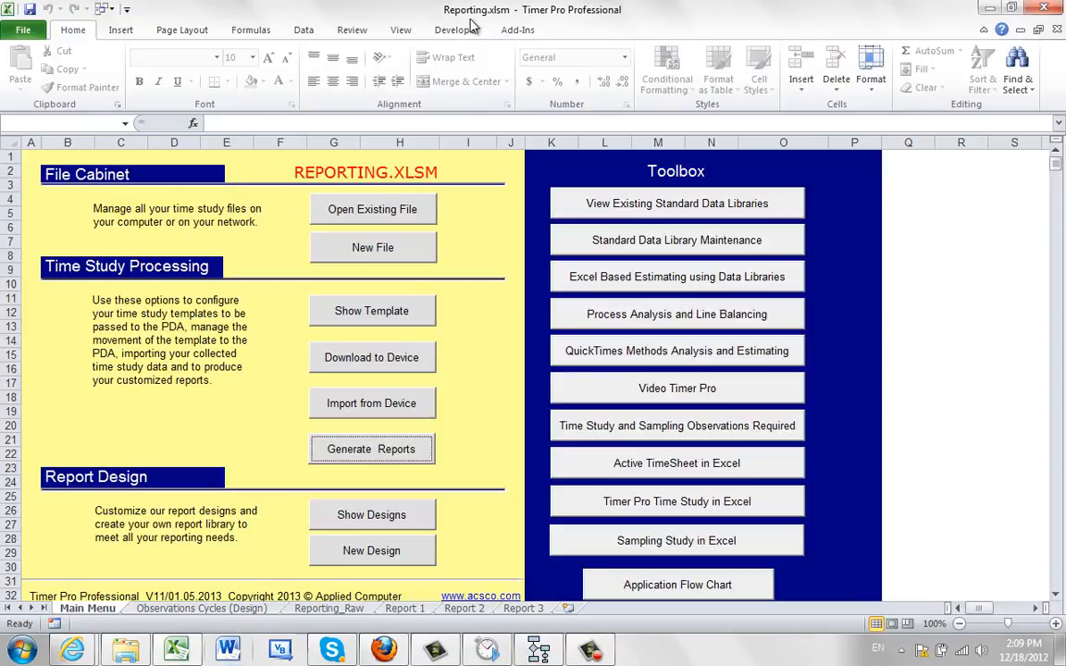
mouse_move(496, 34)
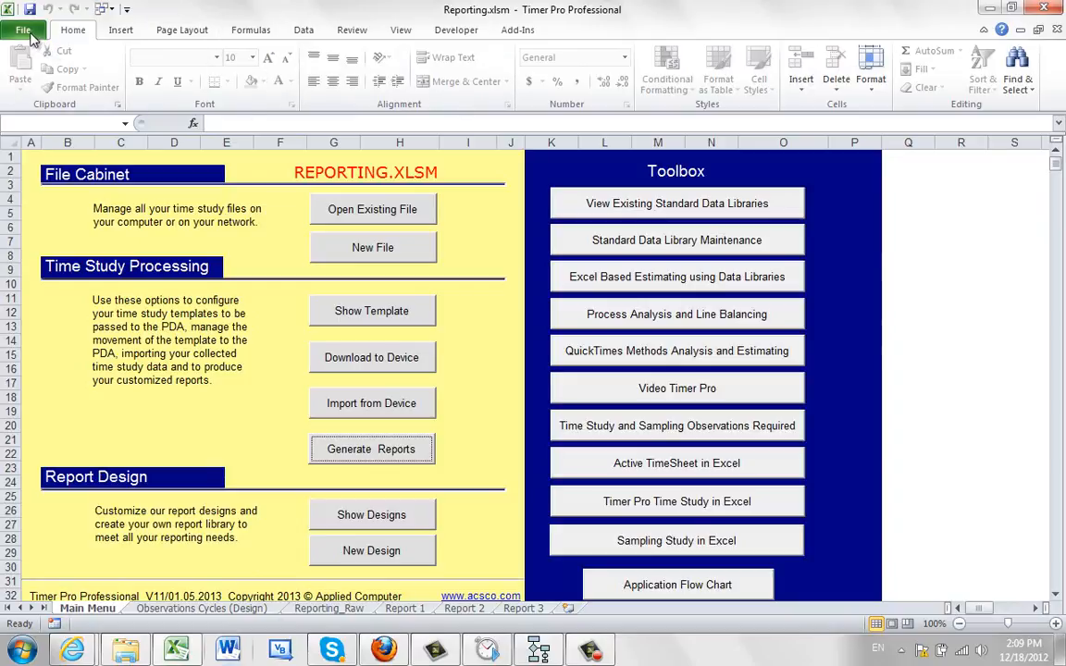
click(21, 29)
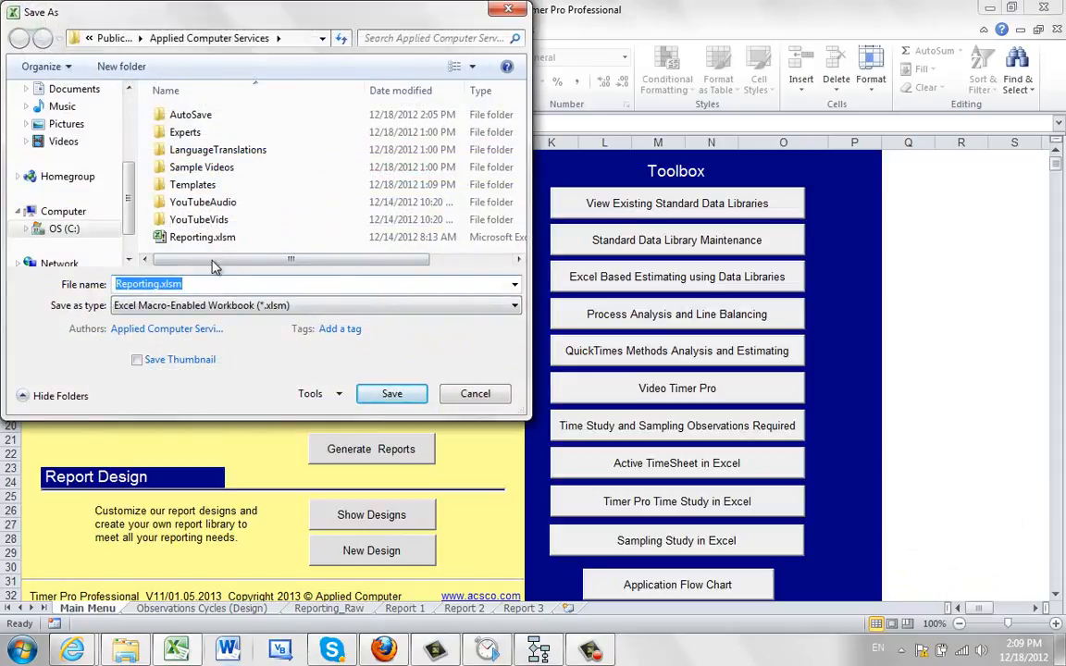
mouse_move(408, 326)
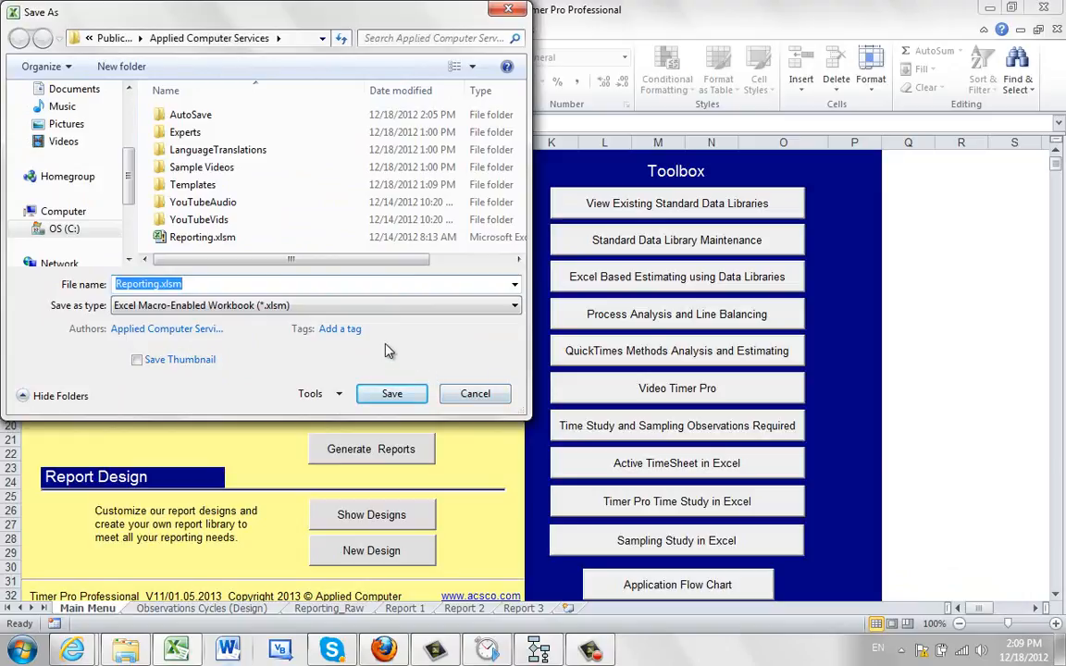
mouse_move(256, 270)
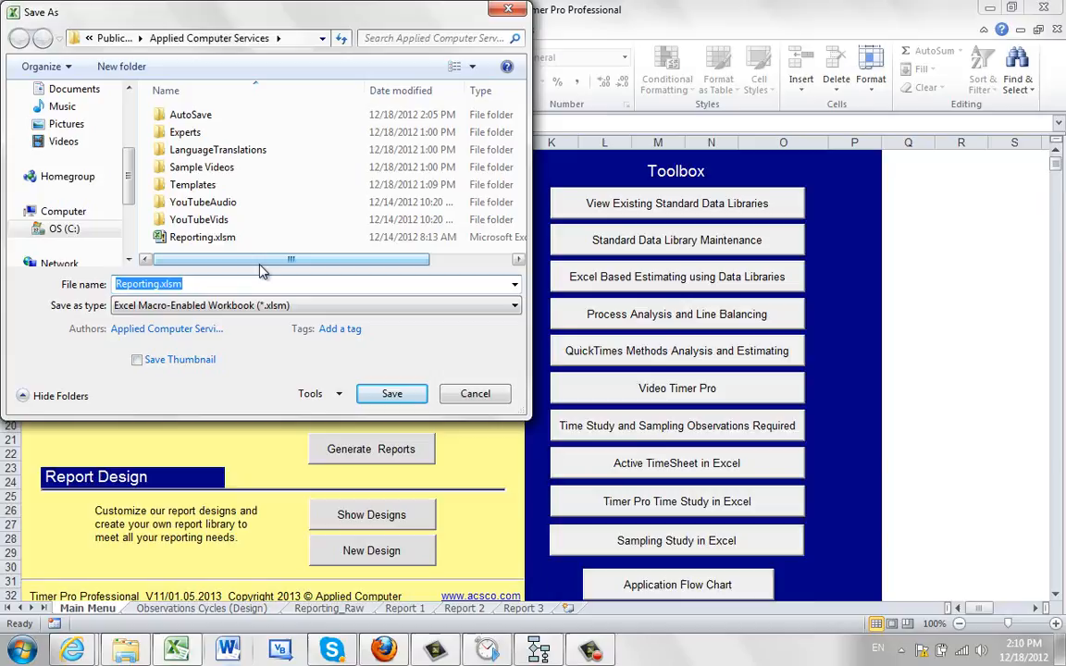
mouse_move(543, 377)
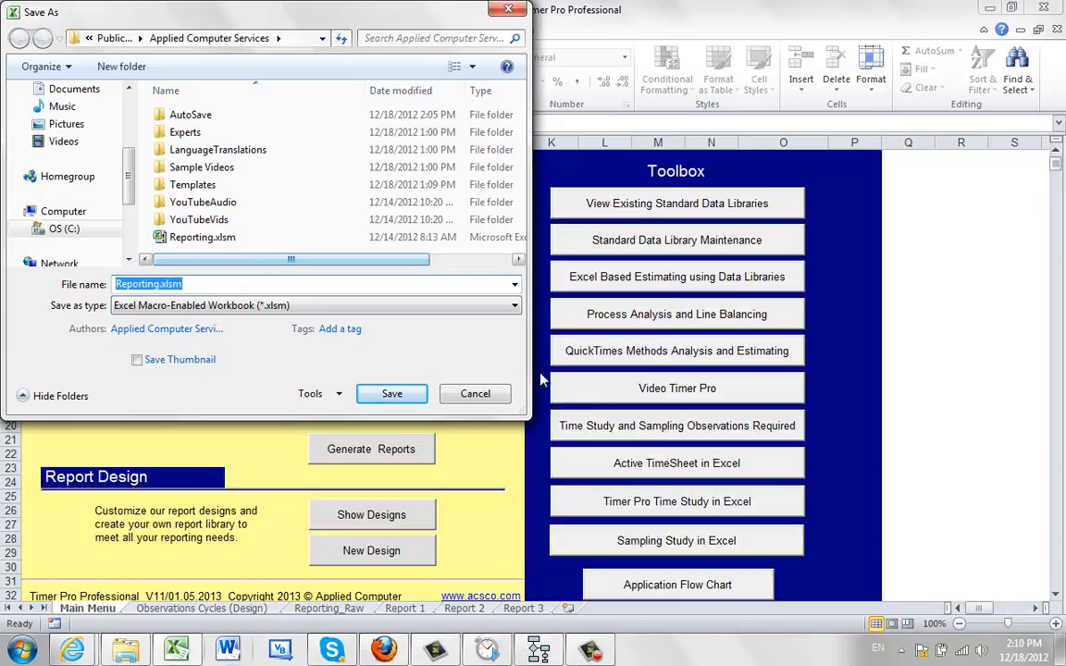
Cancel the Save As of Reporting.xlsm as a macro-enabled workbook
click(393, 392)
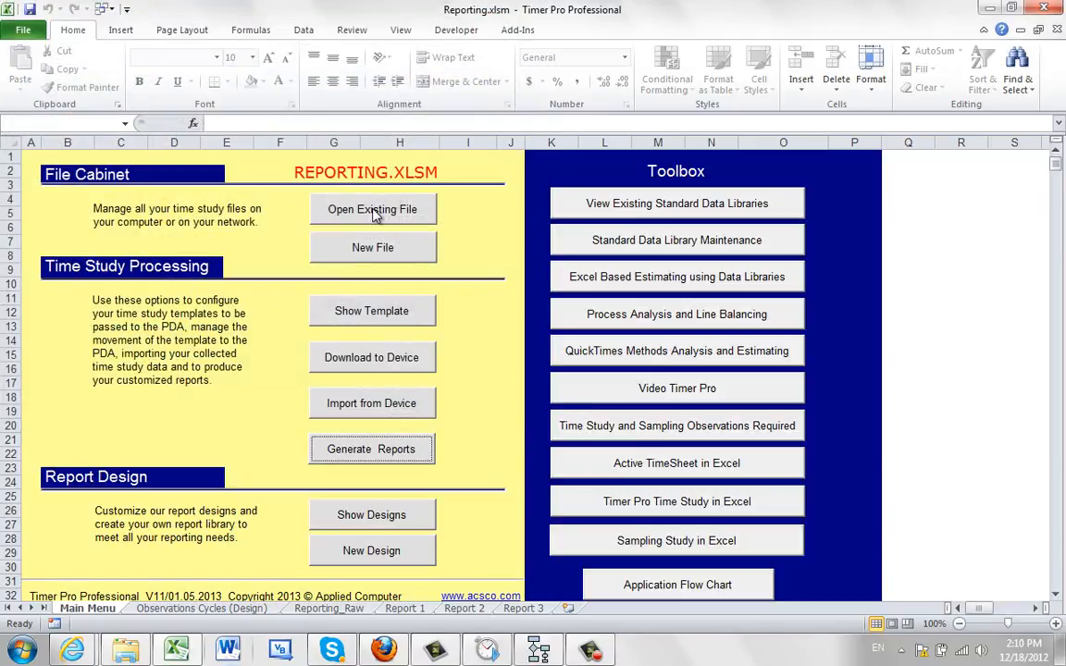
click(19, 30)
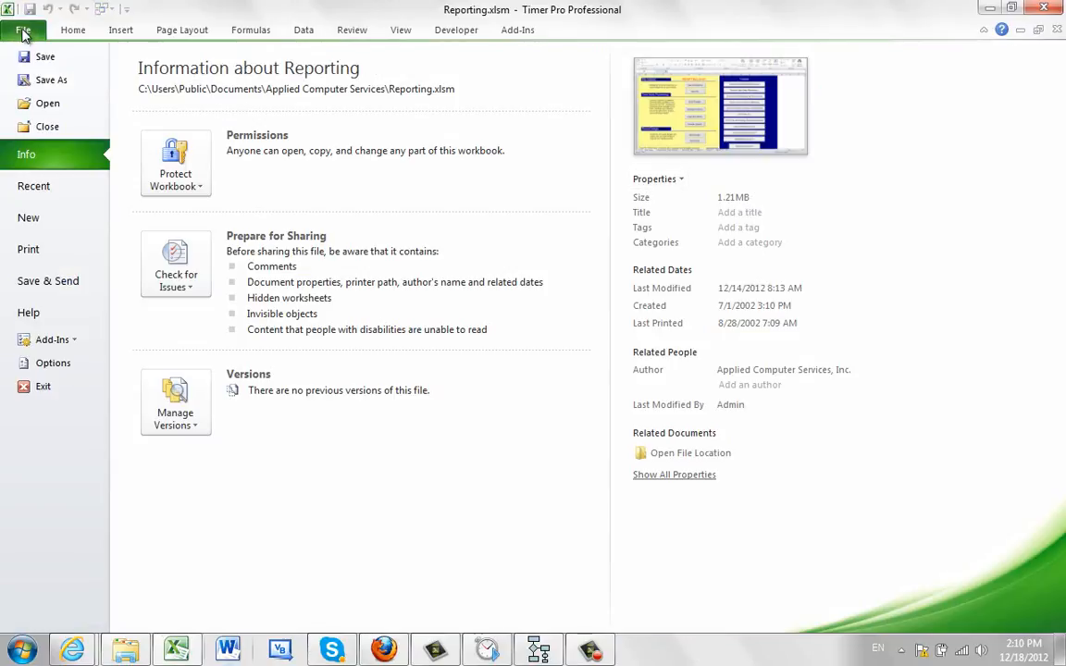
click(18, 28)
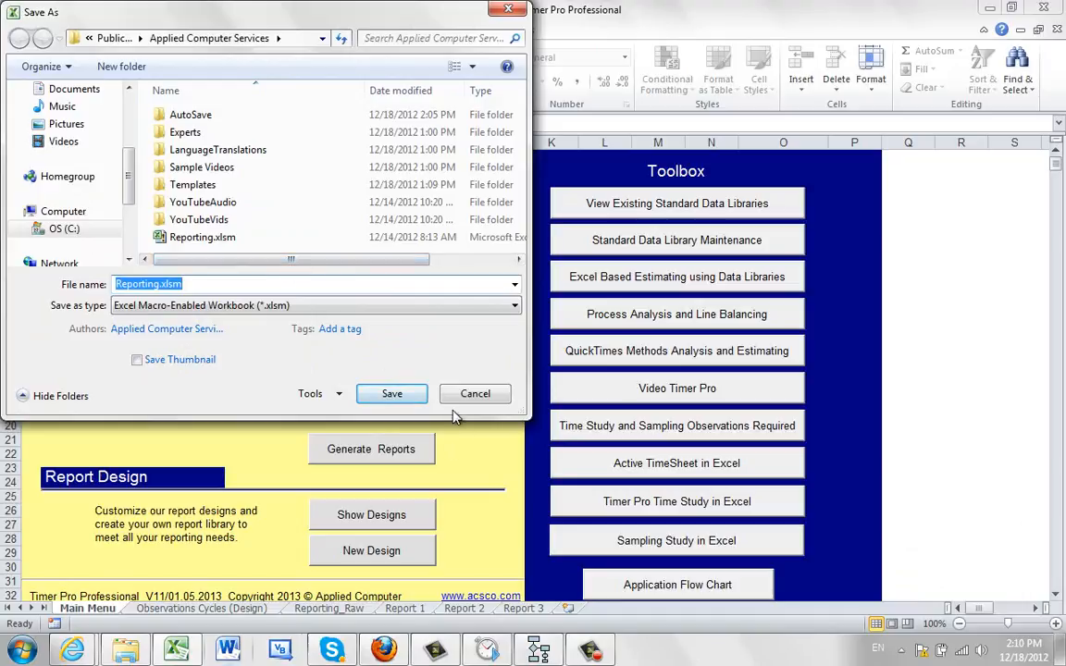
click(393, 392)
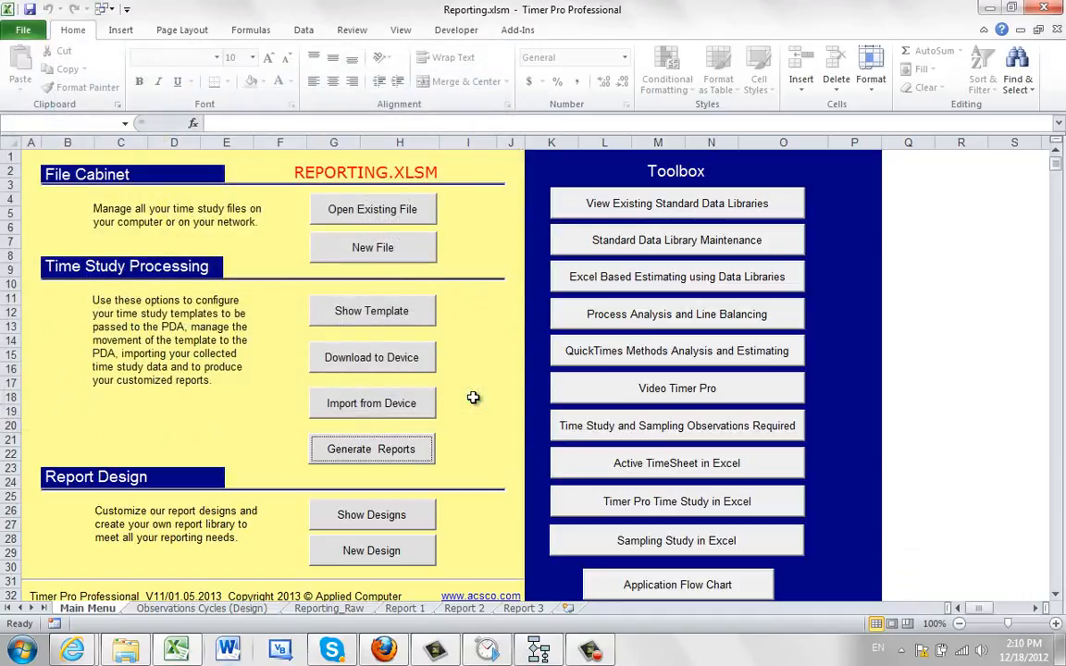